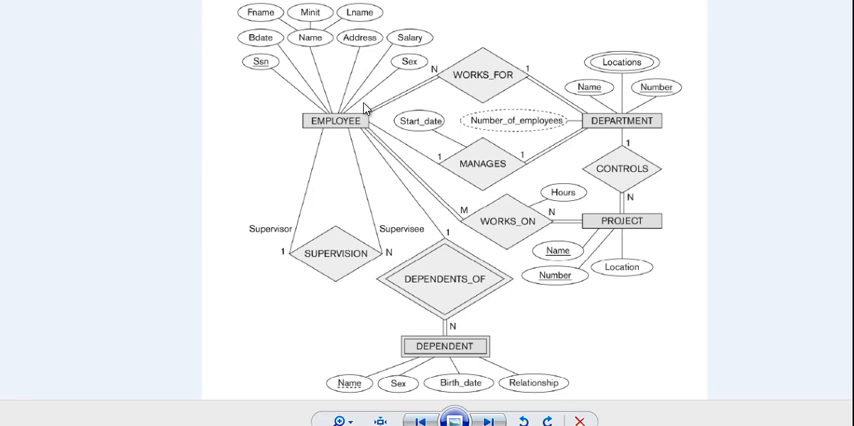
mouse_move(350, 122)
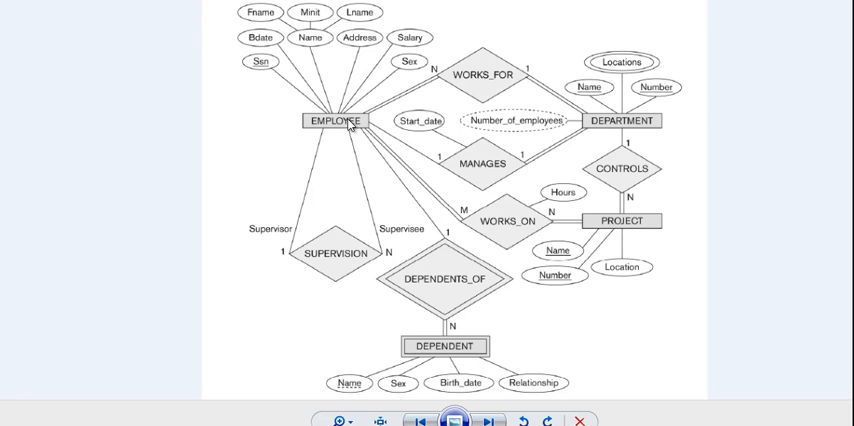
mouse_move(530, 236)
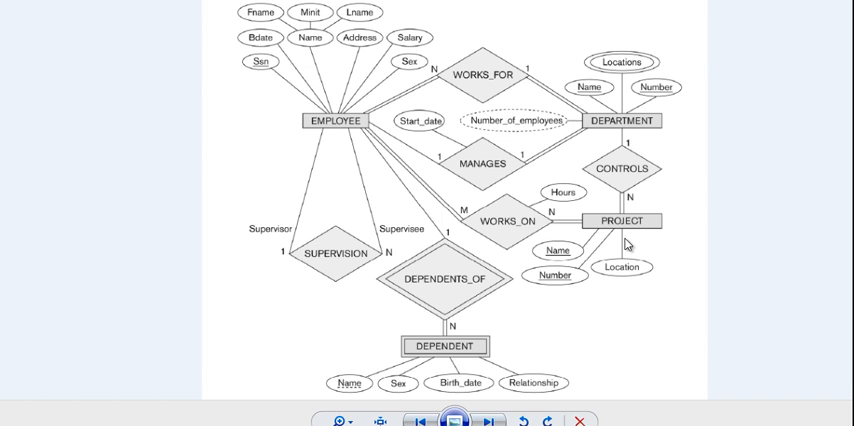
mouse_move(626, 244)
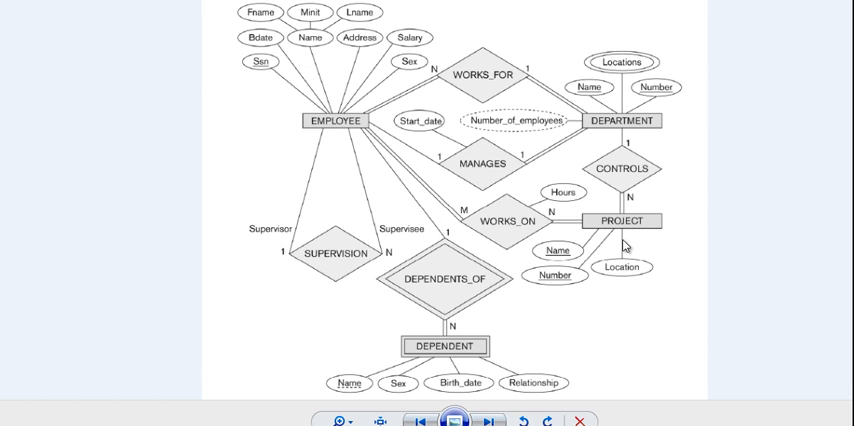
mouse_move(388, 144)
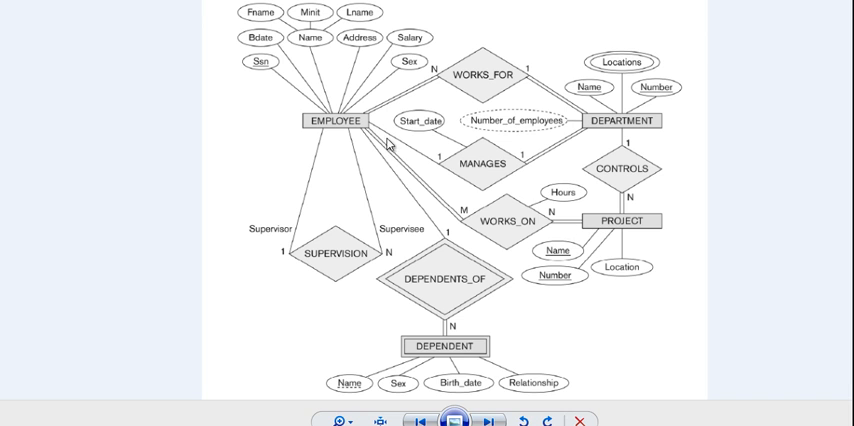
mouse_move(386, 144)
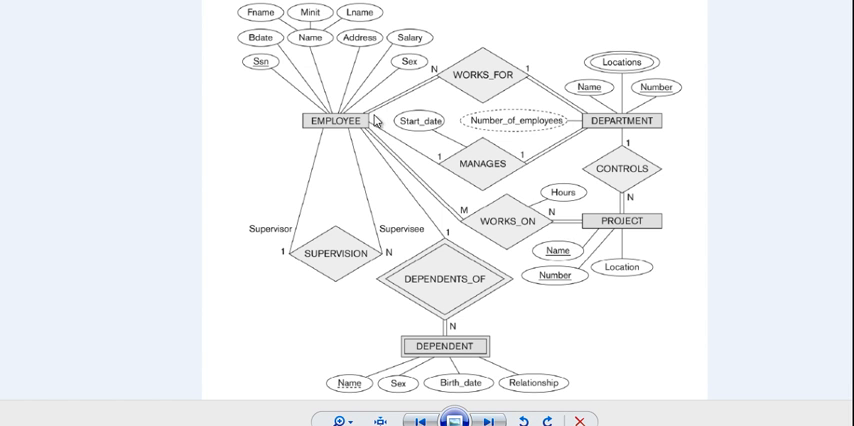
mouse_move(448, 200)
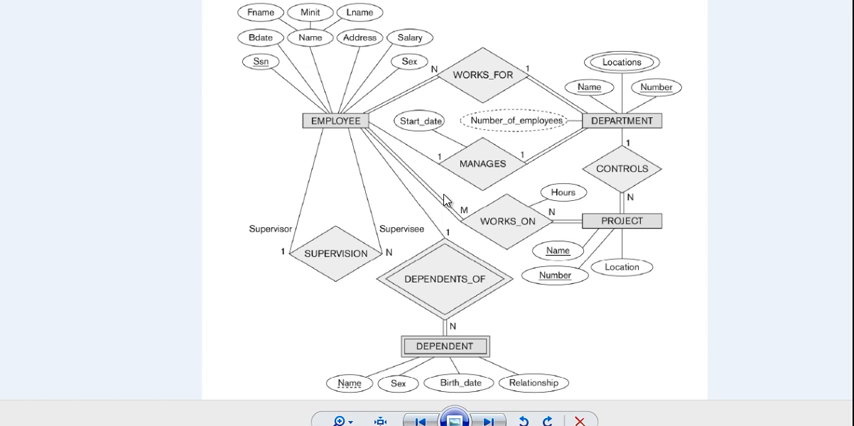
mouse_move(560, 198)
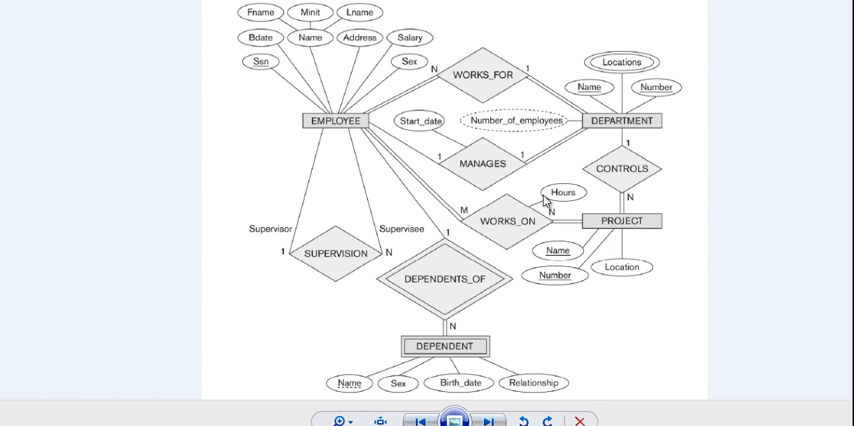
mouse_move(384, 136)
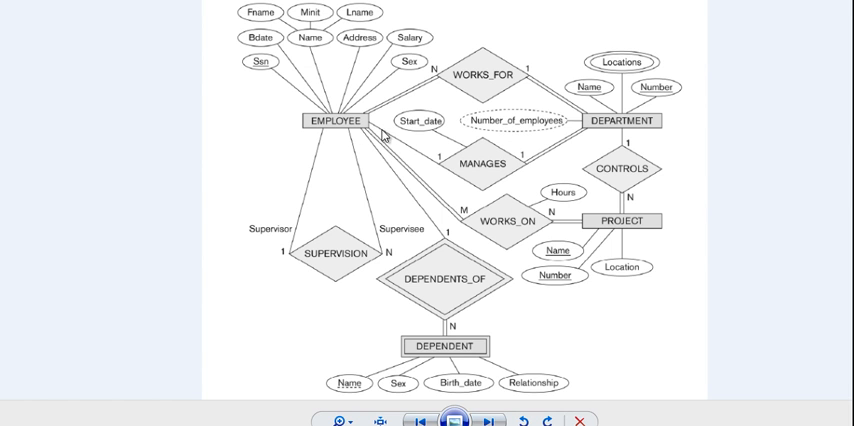
mouse_move(564, 256)
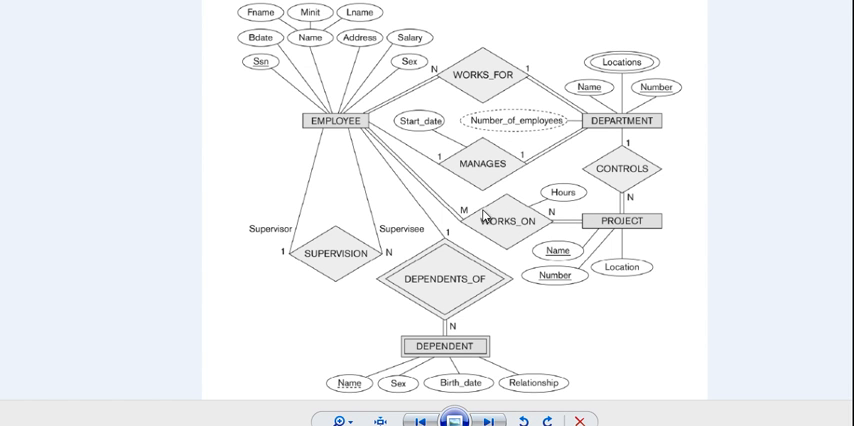
mouse_move(508, 220)
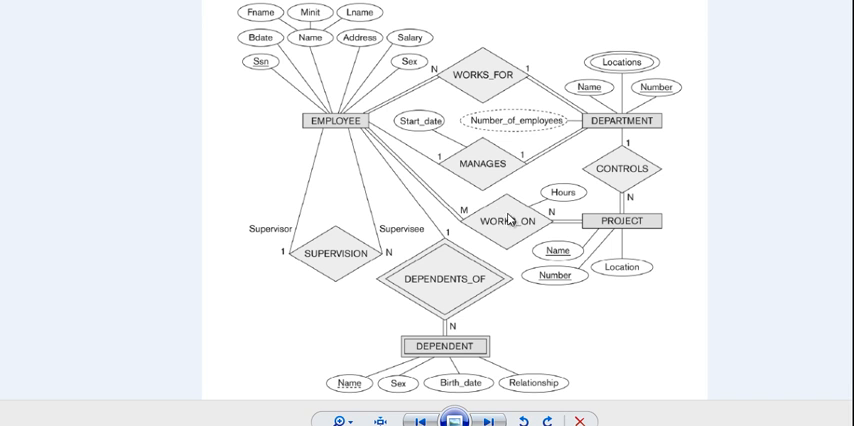
mouse_move(524, 208)
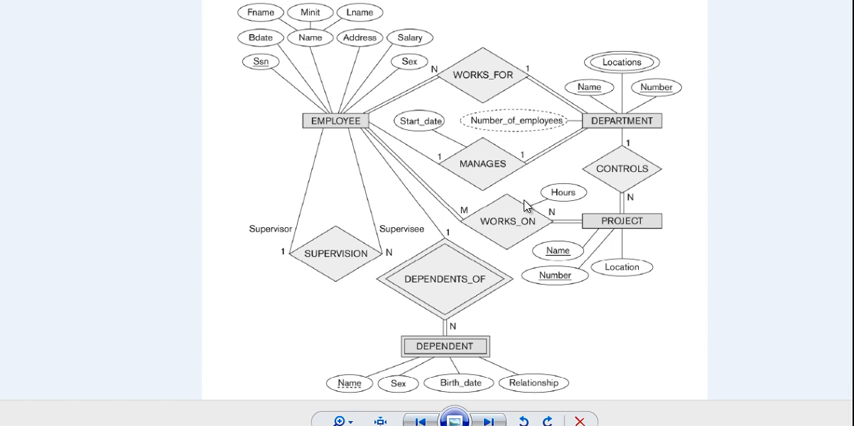
mouse_move(384, 166)
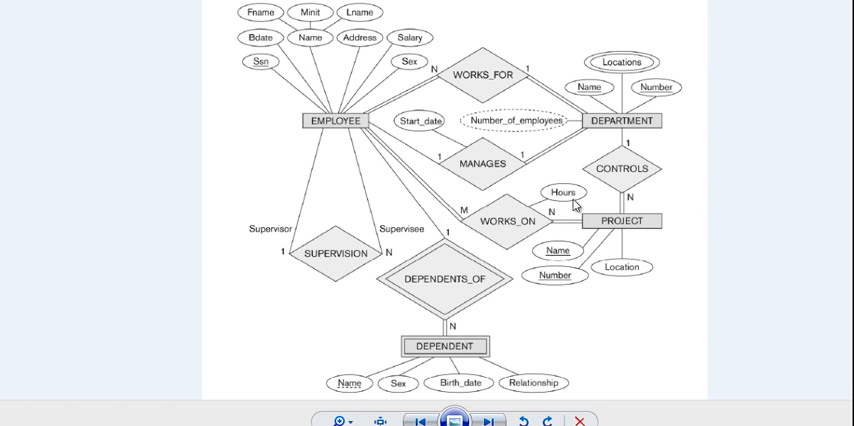
mouse_move(320, 114)
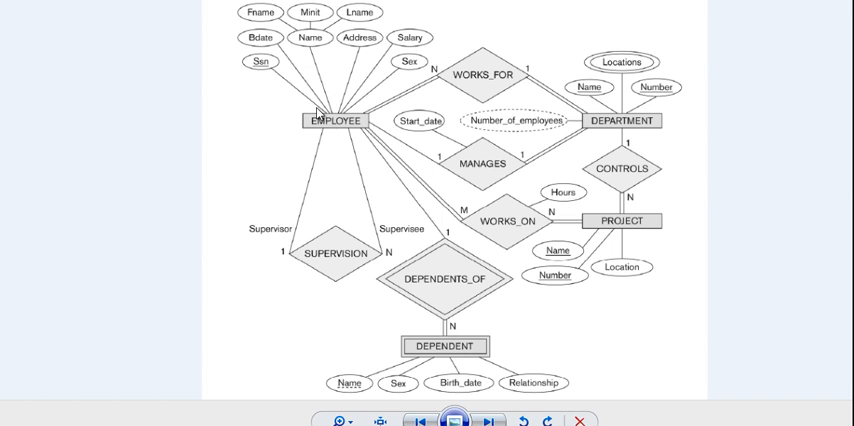
mouse_move(332, 118)
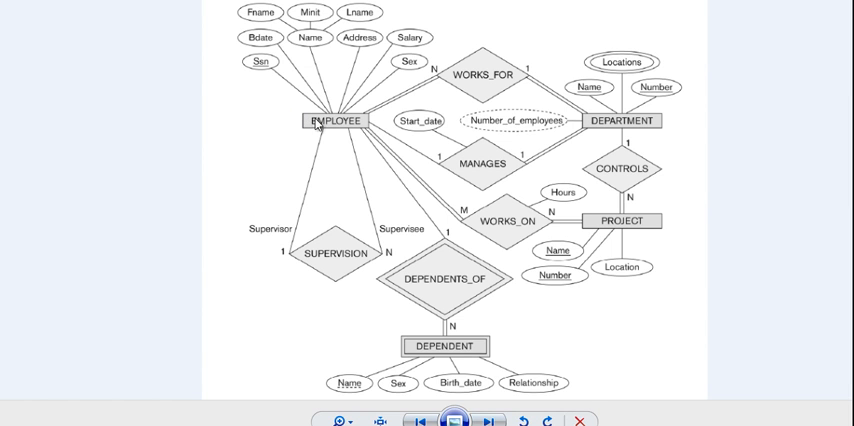
mouse_move(256, 120)
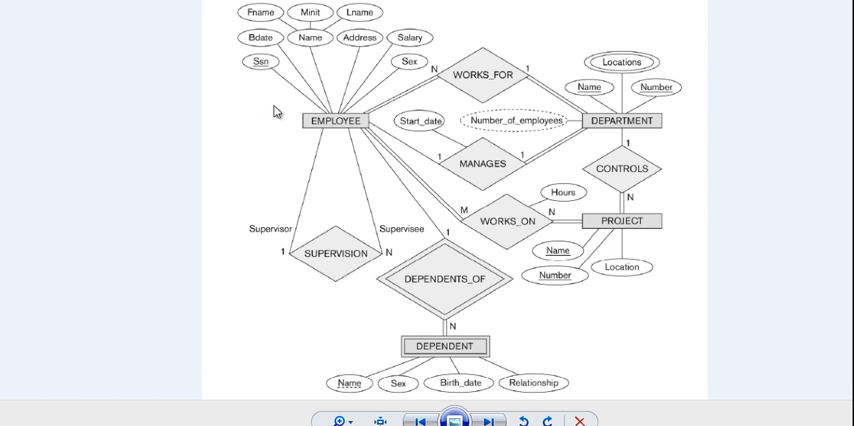
mouse_move(308, 132)
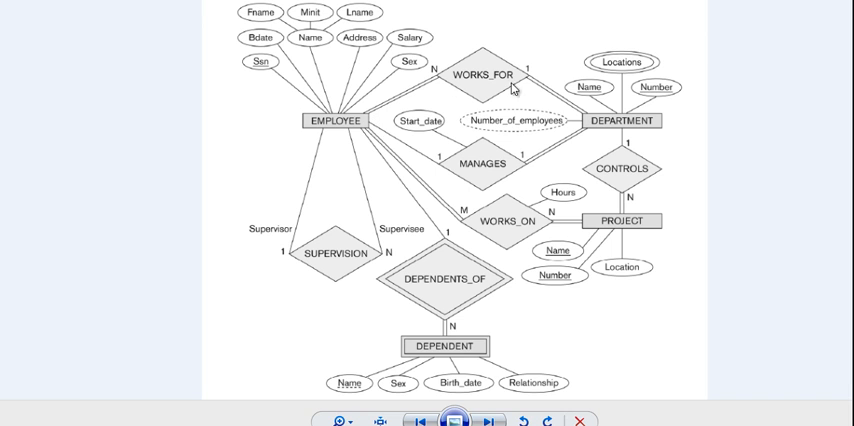
mouse_move(616, 140)
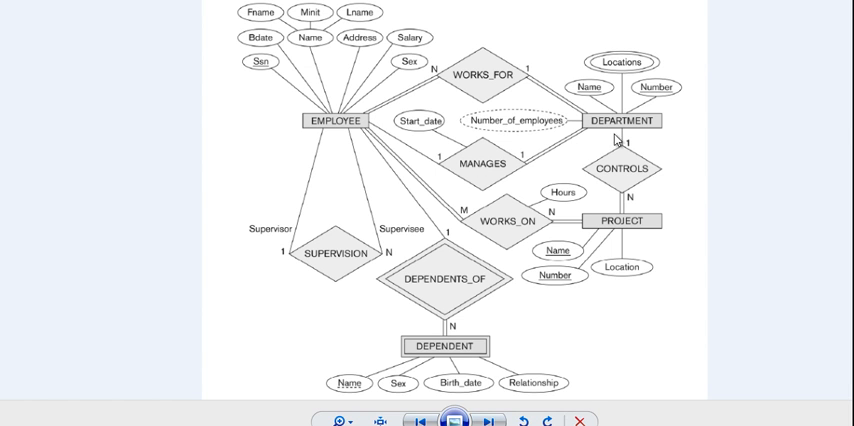
mouse_move(320, 130)
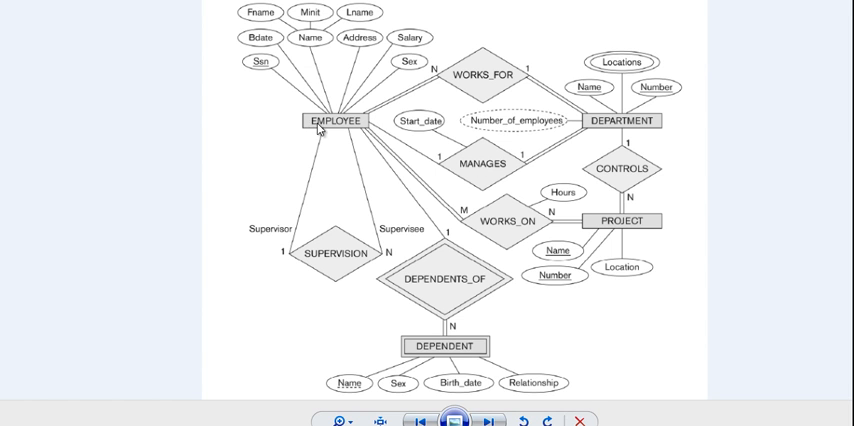
mouse_move(368, 132)
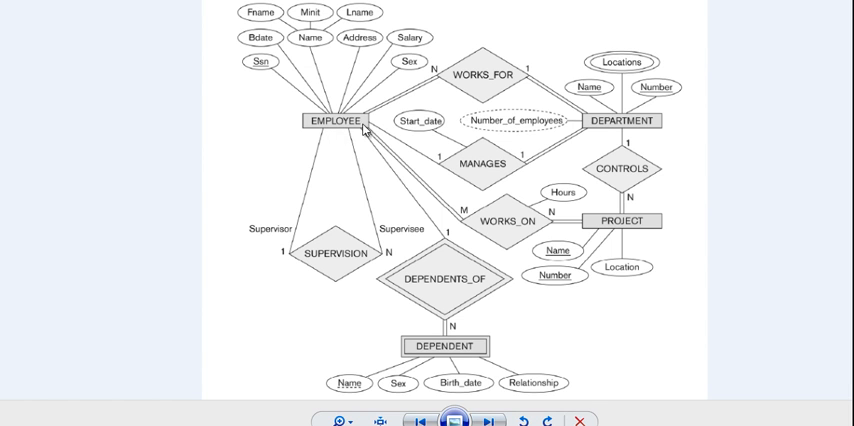
mouse_move(412, 140)
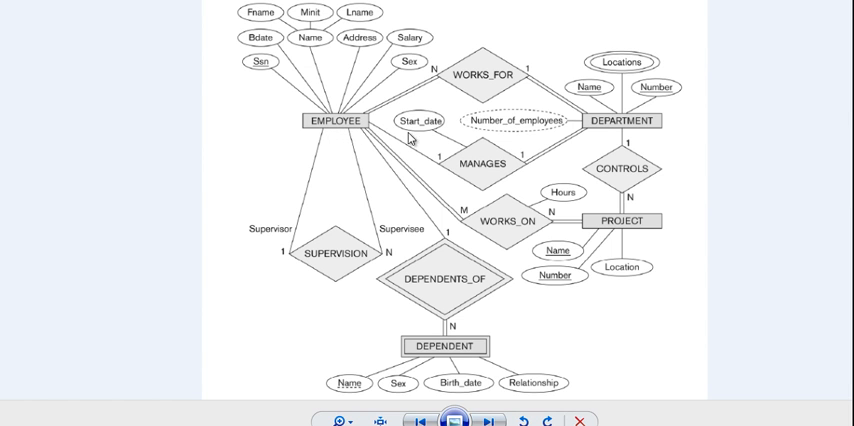
mouse_move(396, 164)
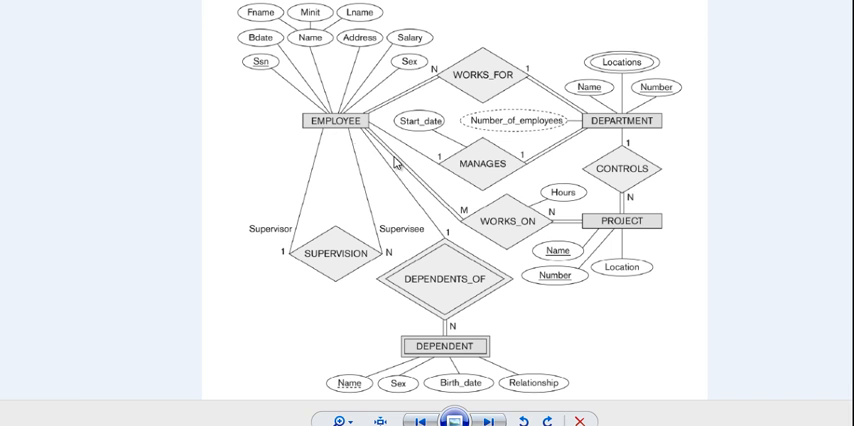
mouse_move(508, 232)
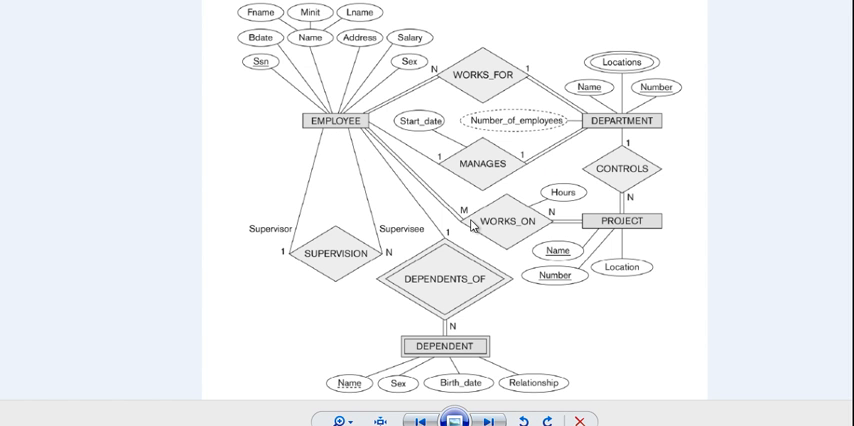
mouse_move(508, 238)
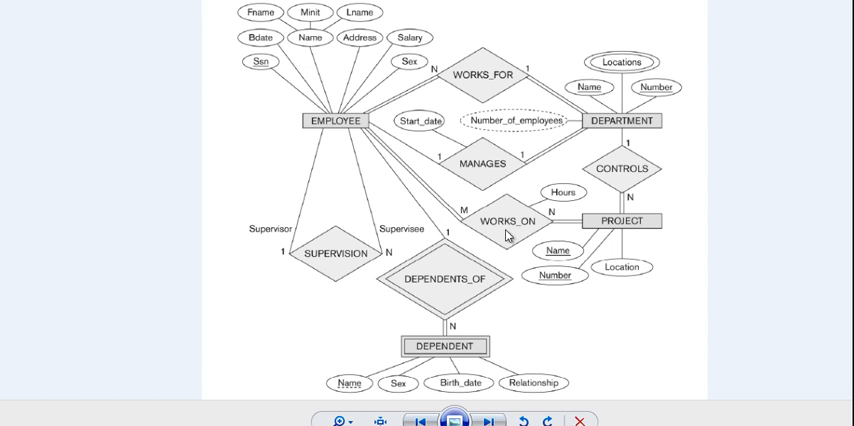
mouse_move(512, 234)
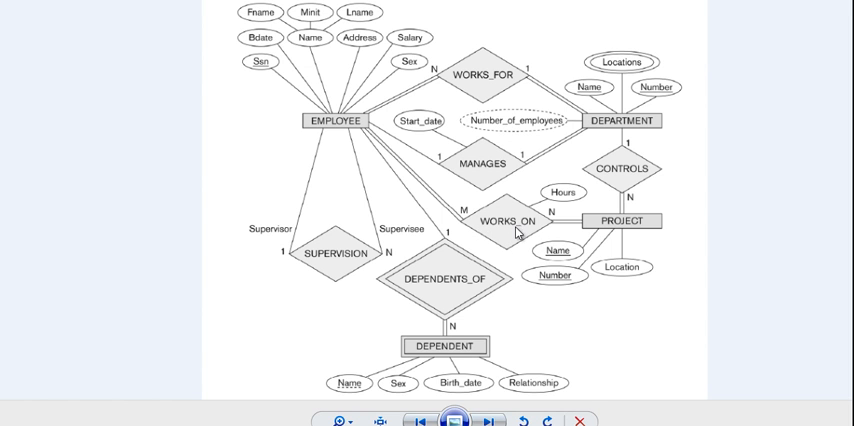
mouse_move(556, 192)
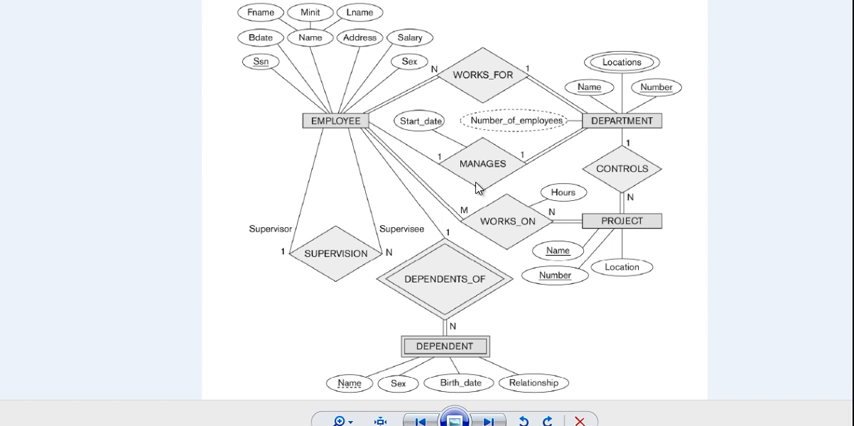
mouse_move(540, 200)
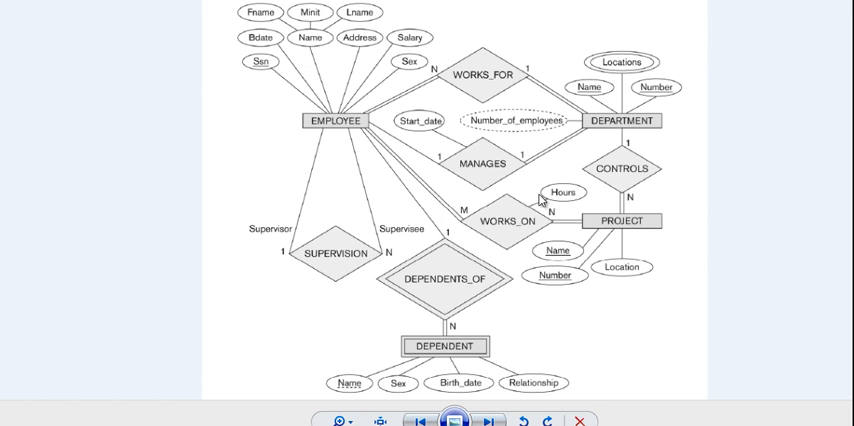
mouse_move(536, 200)
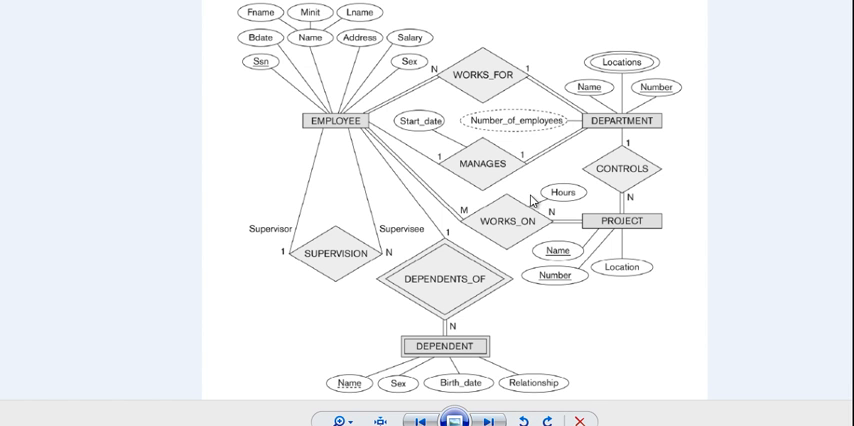
mouse_move(546, 188)
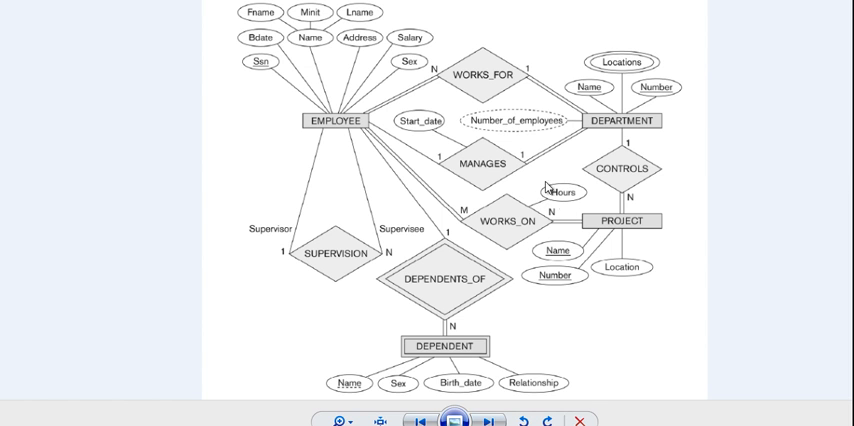
mouse_move(502, 200)
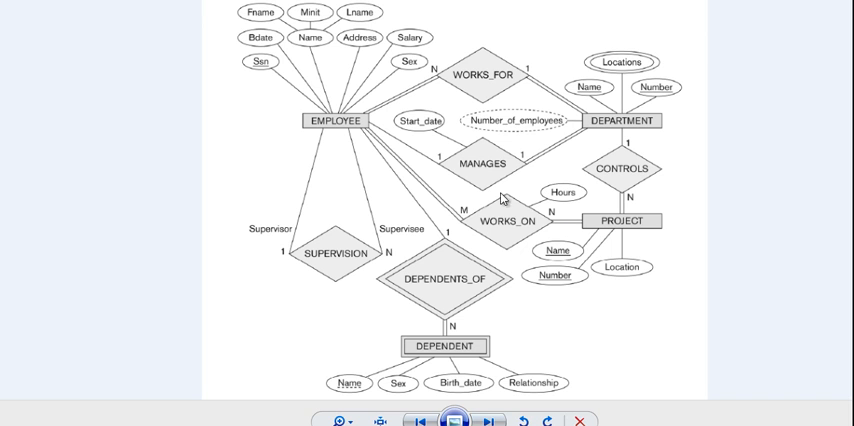
mouse_move(510, 232)
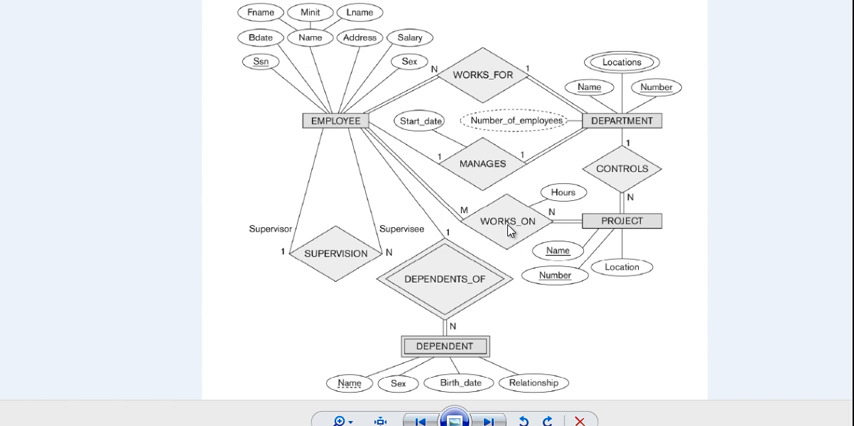
mouse_move(444, 106)
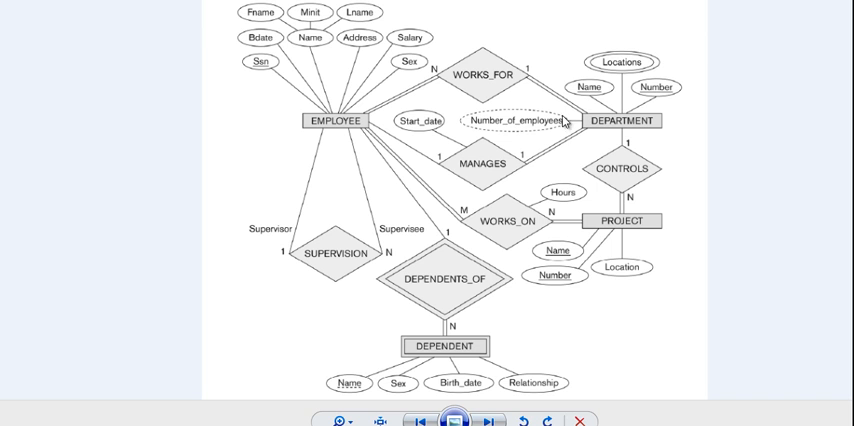
mouse_move(584, 120)
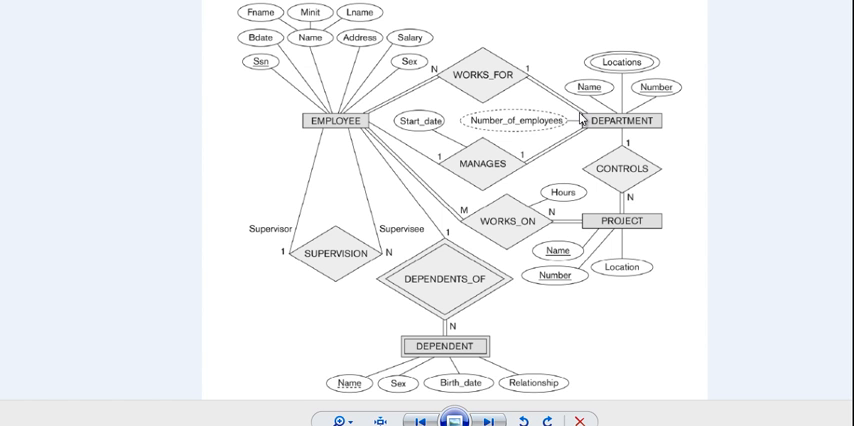
mouse_move(536, 168)
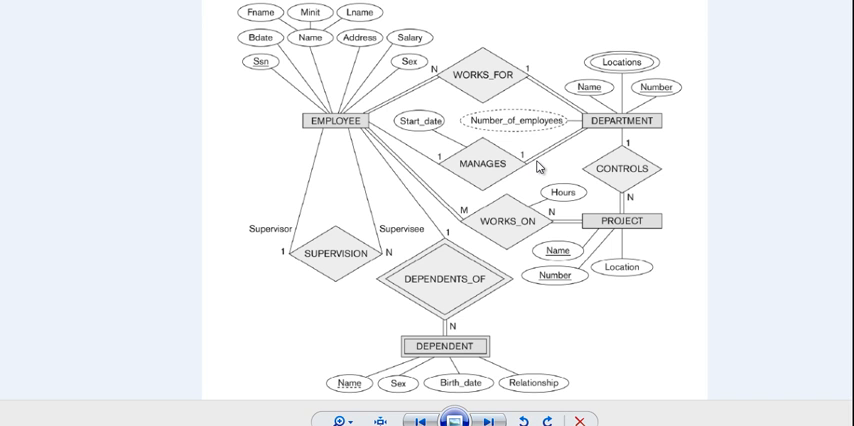
mouse_move(568, 68)
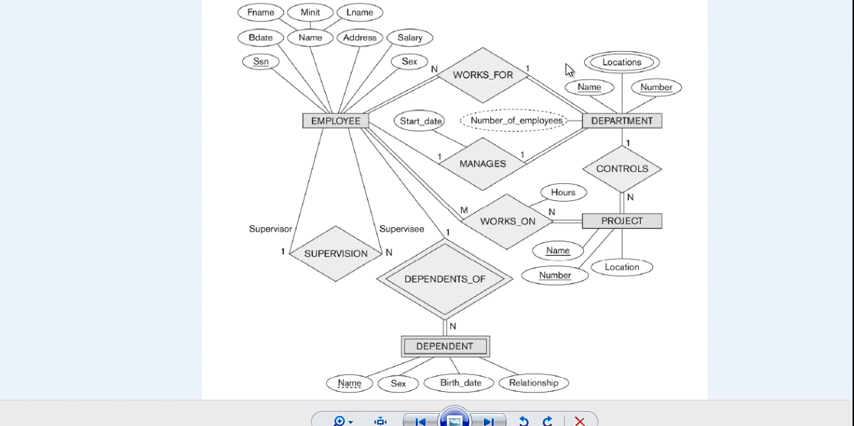
mouse_move(590, 98)
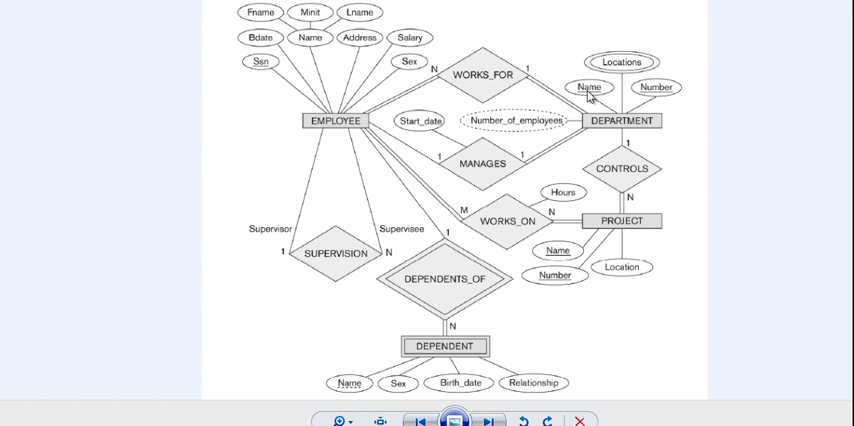
mouse_move(590, 92)
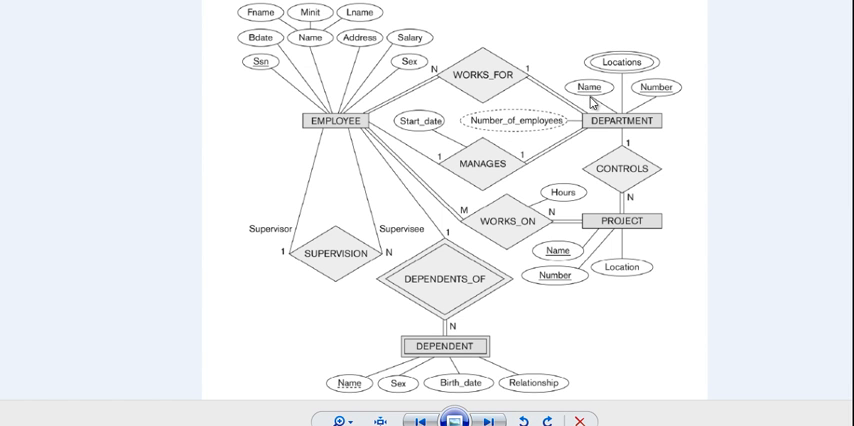
mouse_move(592, 116)
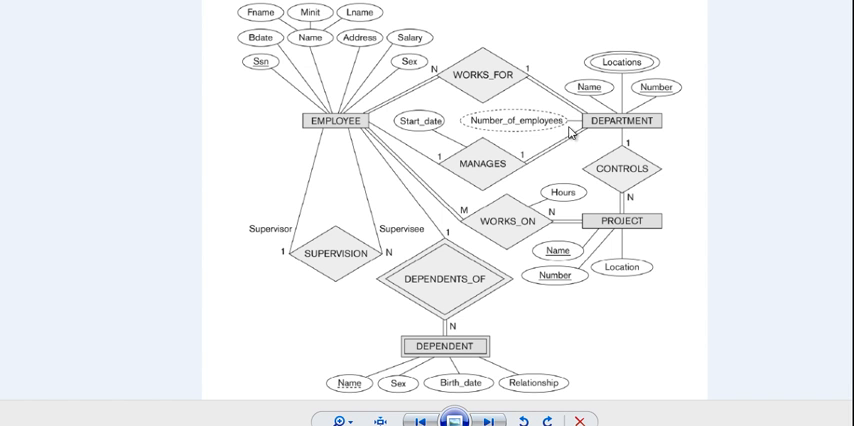
mouse_move(590, 96)
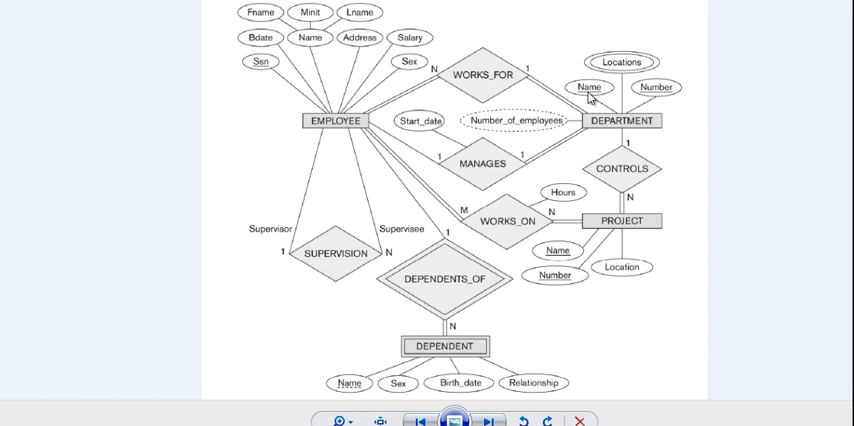
mouse_move(618, 124)
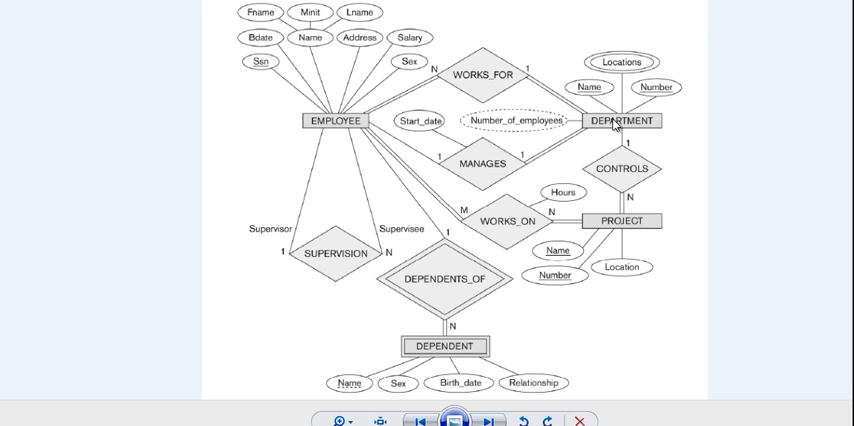
mouse_move(624, 128)
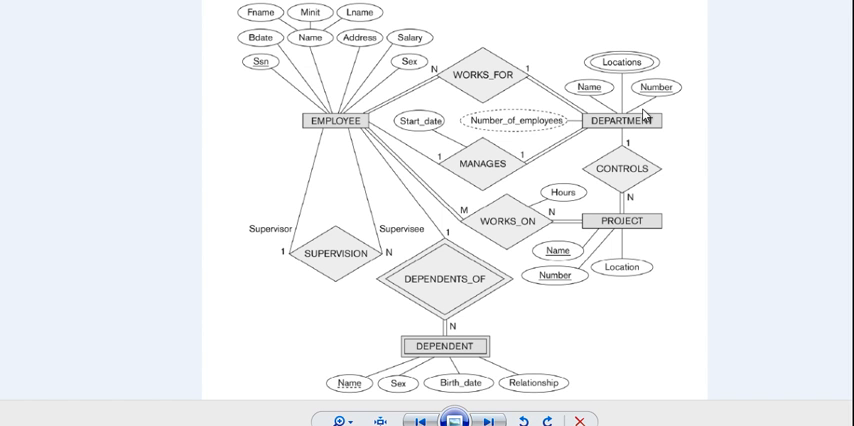
mouse_move(644, 112)
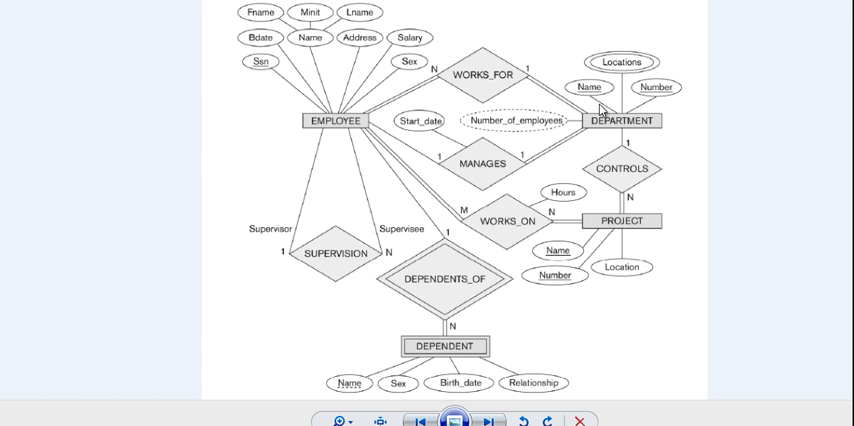
mouse_move(590, 108)
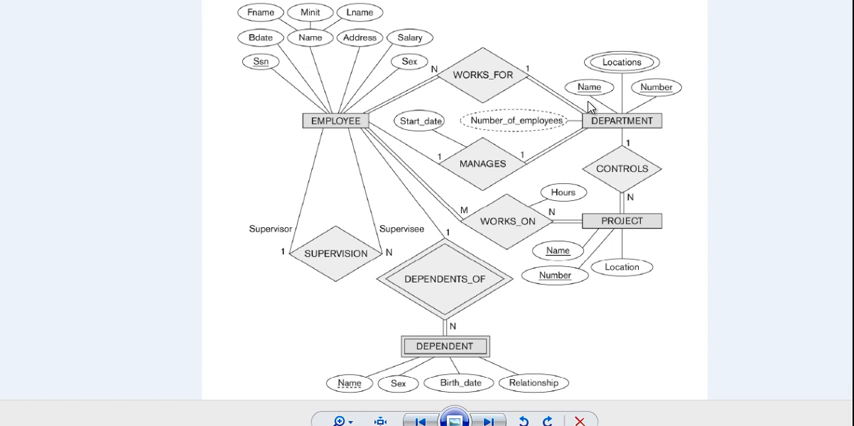
mouse_move(260, 64)
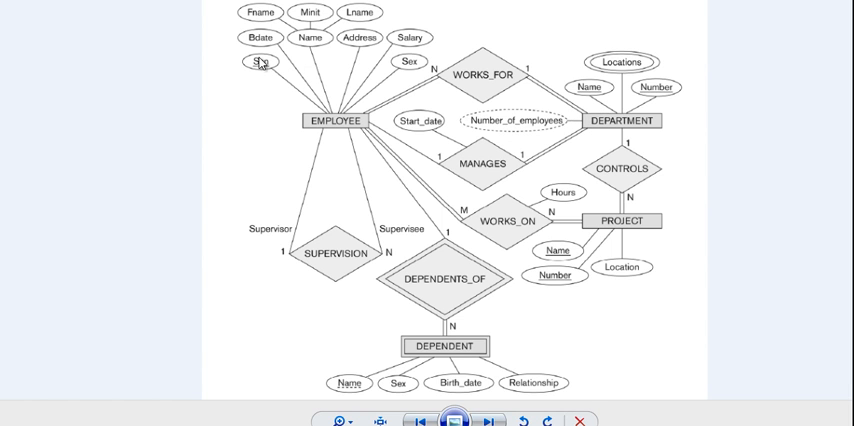
mouse_move(264, 68)
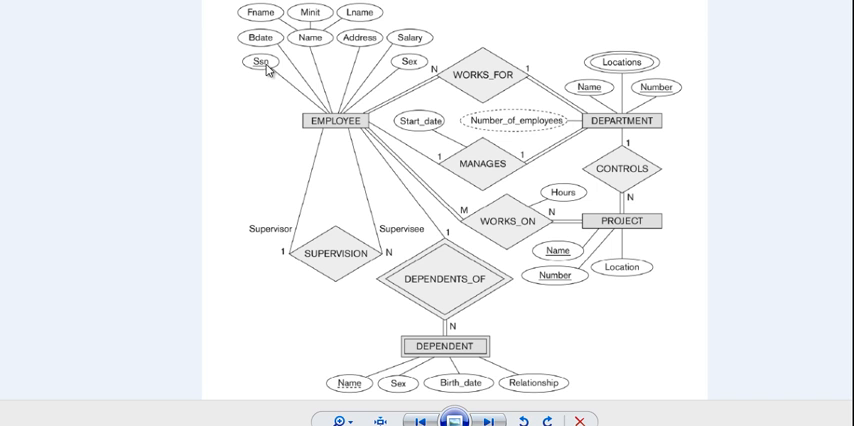
mouse_move(284, 62)
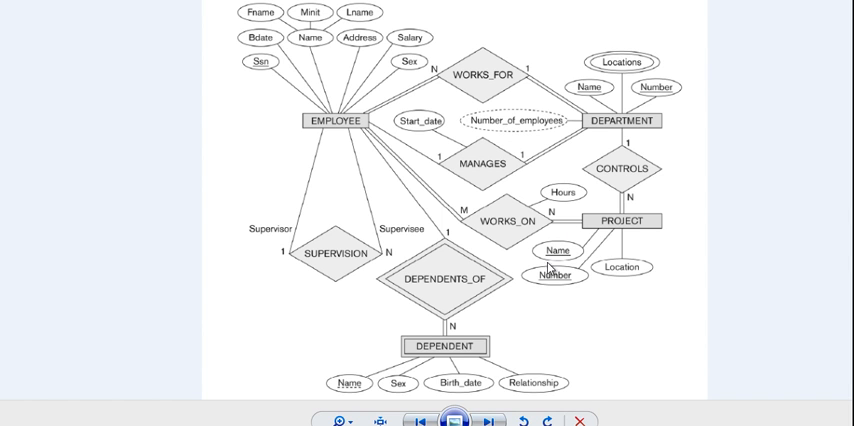
mouse_move(564, 276)
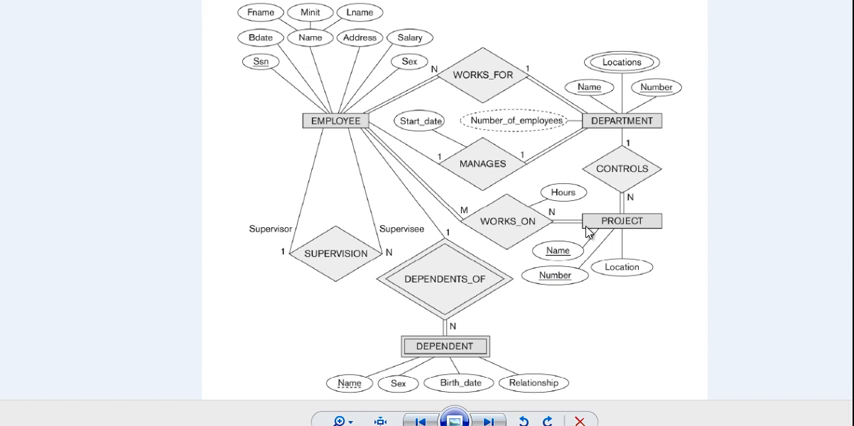
mouse_move(592, 264)
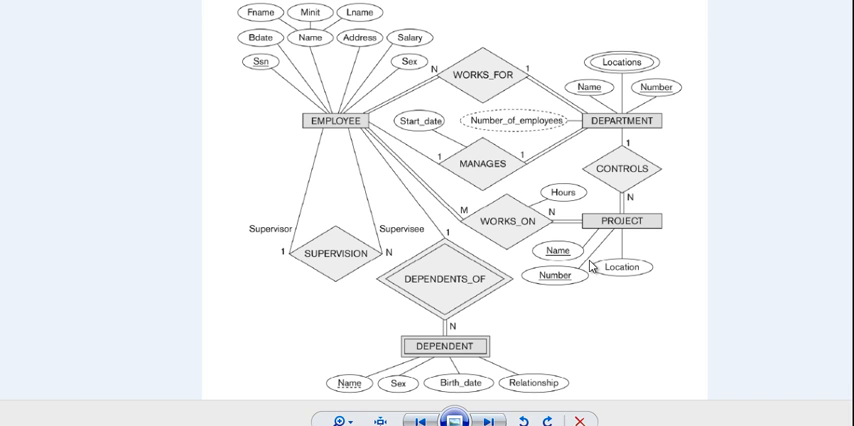
mouse_move(620, 246)
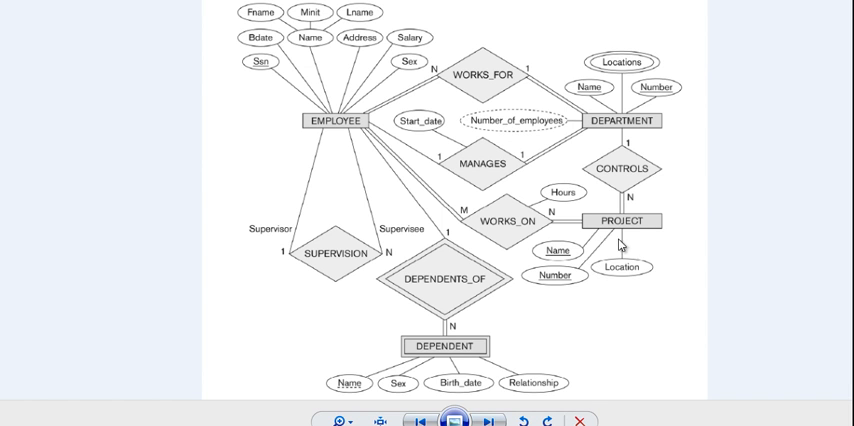
mouse_move(414, 134)
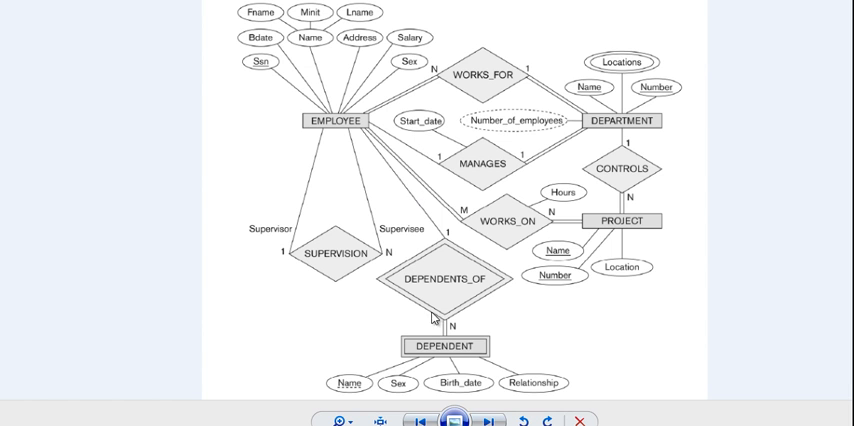
mouse_move(760, 52)
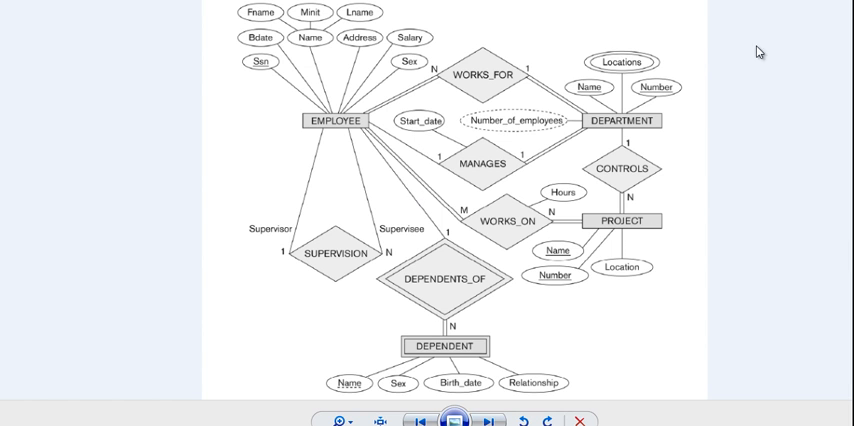
mouse_move(620, 56)
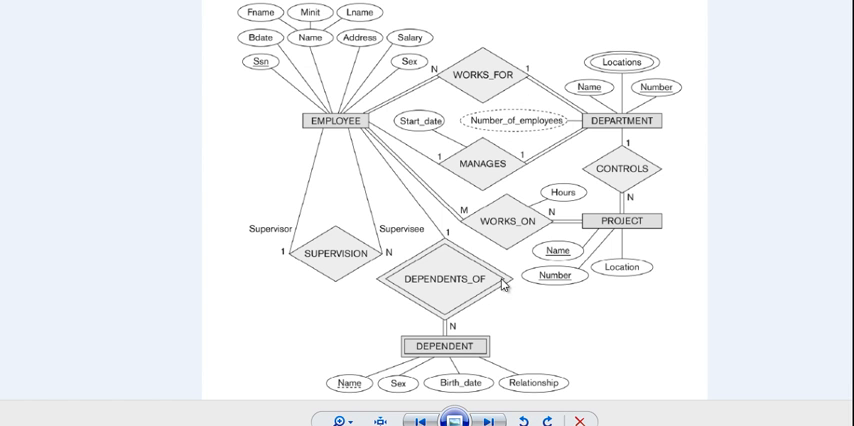
mouse_move(512, 288)
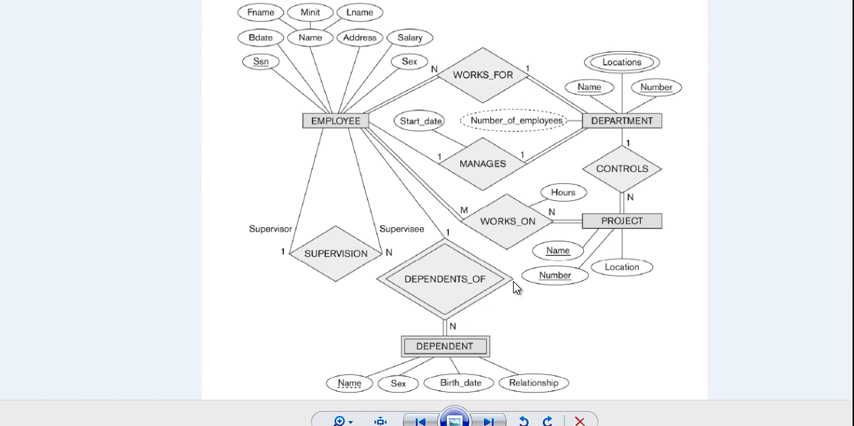
mouse_move(450, 84)
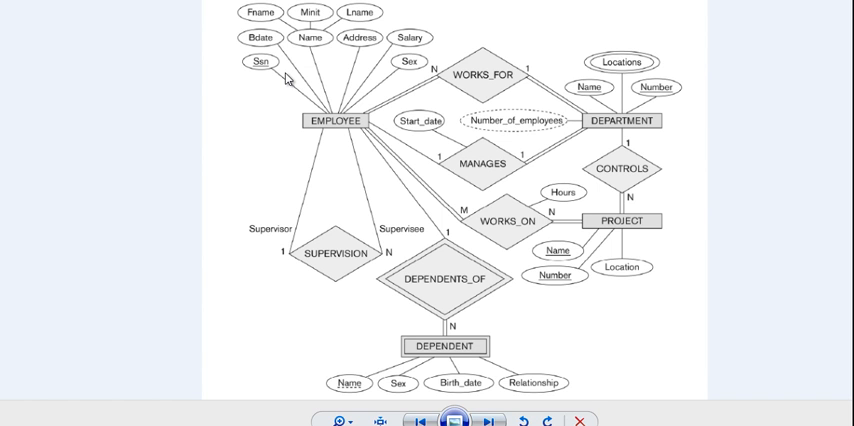
mouse_move(330, 160)
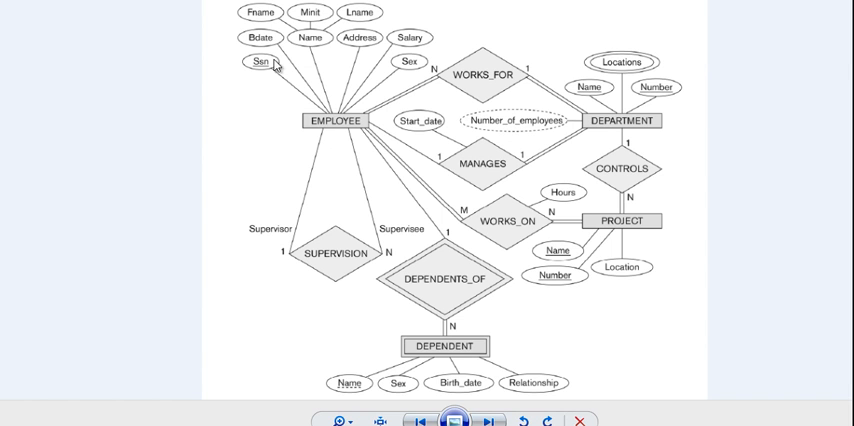
mouse_move(344, 140)
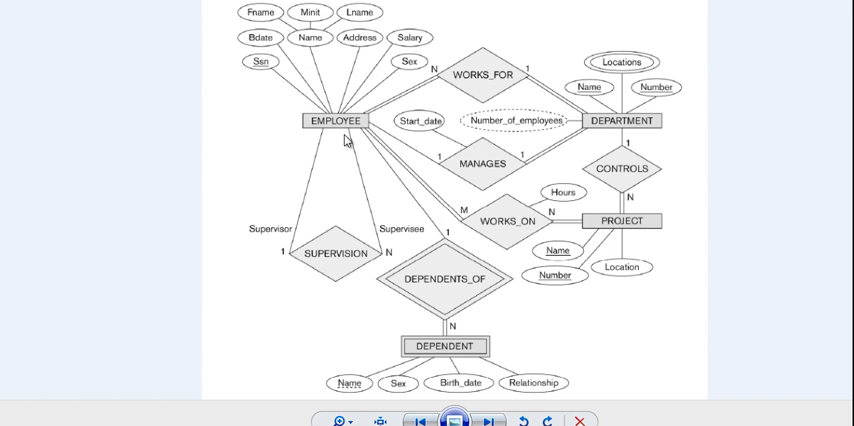
mouse_move(344, 138)
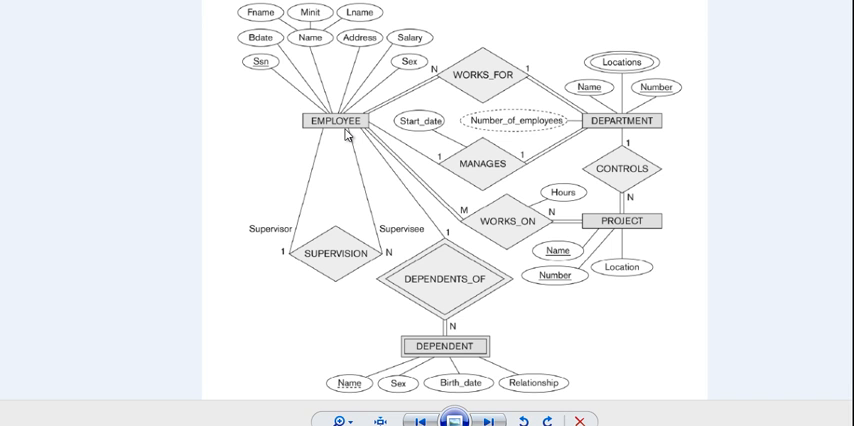
mouse_move(344, 112)
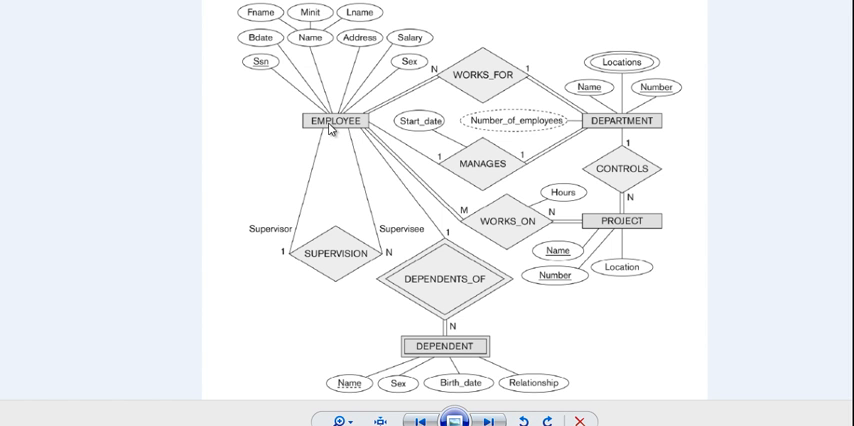
mouse_move(348, 146)
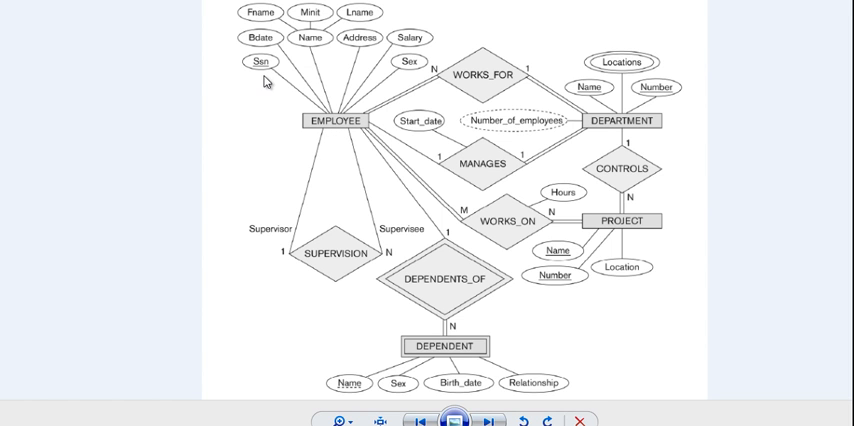
mouse_move(360, 144)
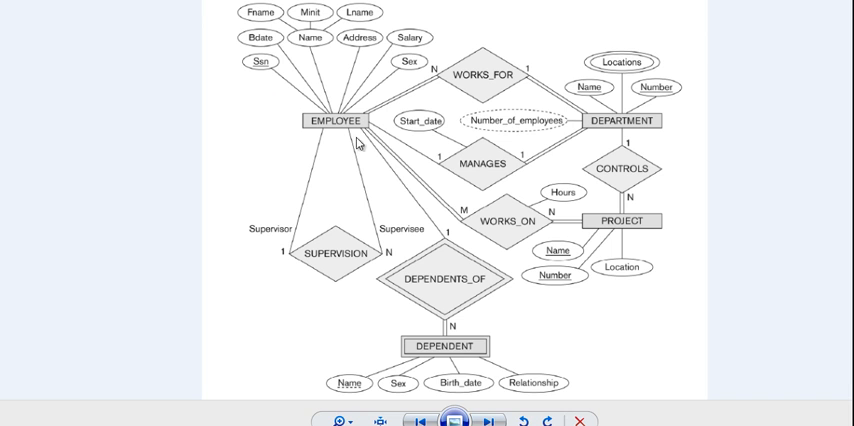
mouse_move(310, 196)
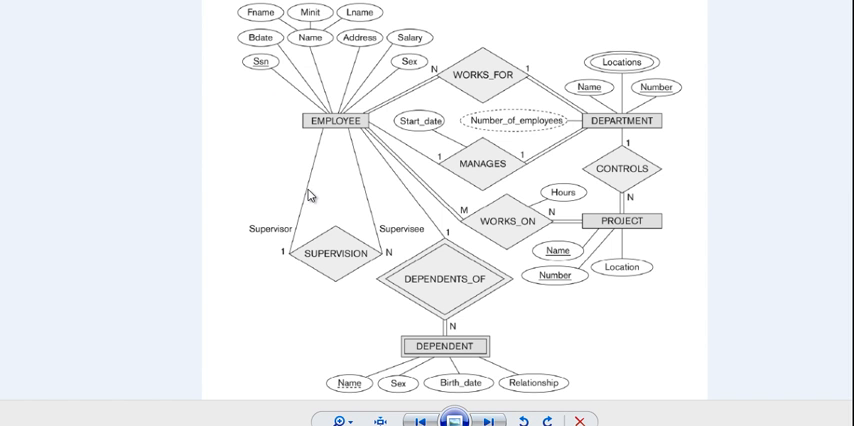
mouse_move(326, 126)
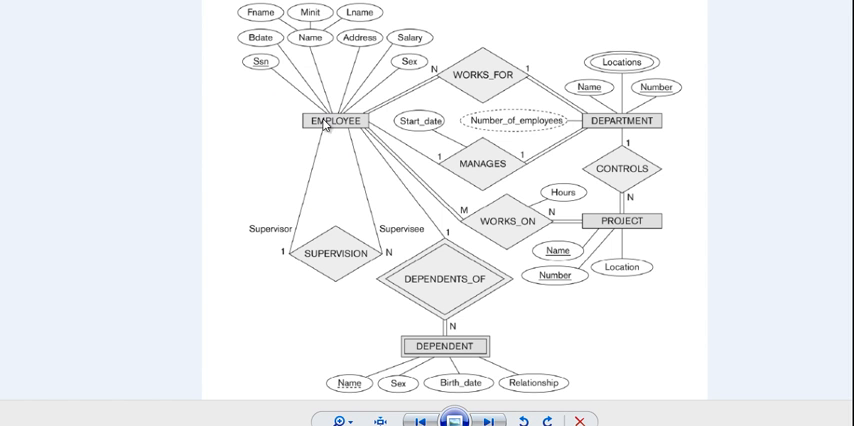
mouse_move(438, 362)
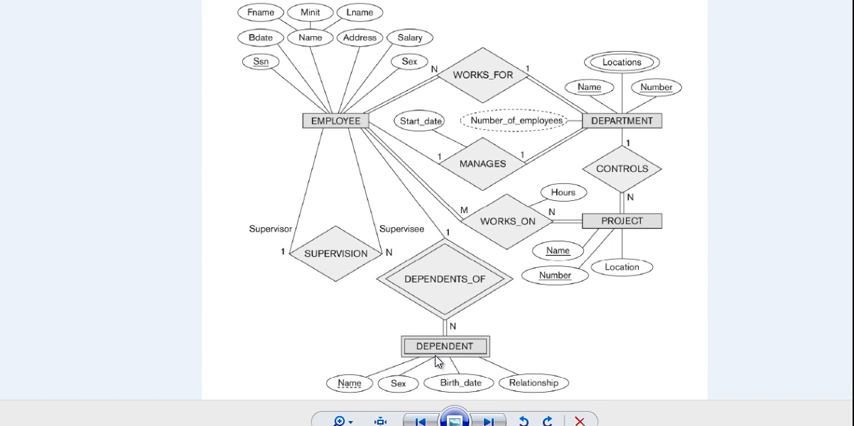
mouse_move(370, 388)
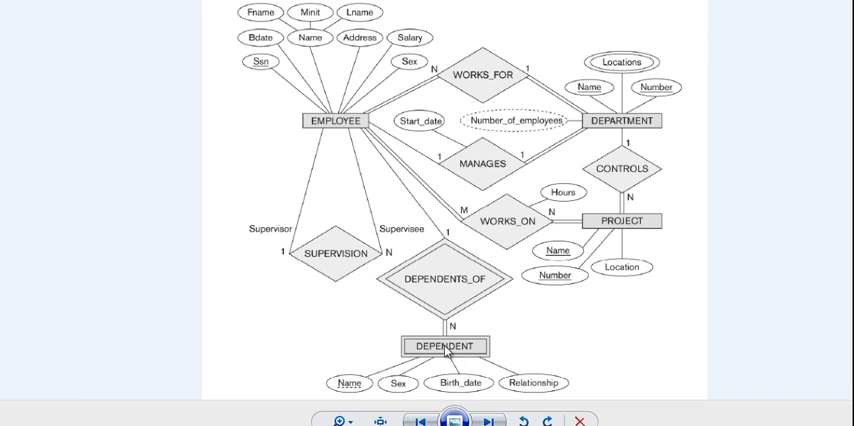
mouse_move(388, 394)
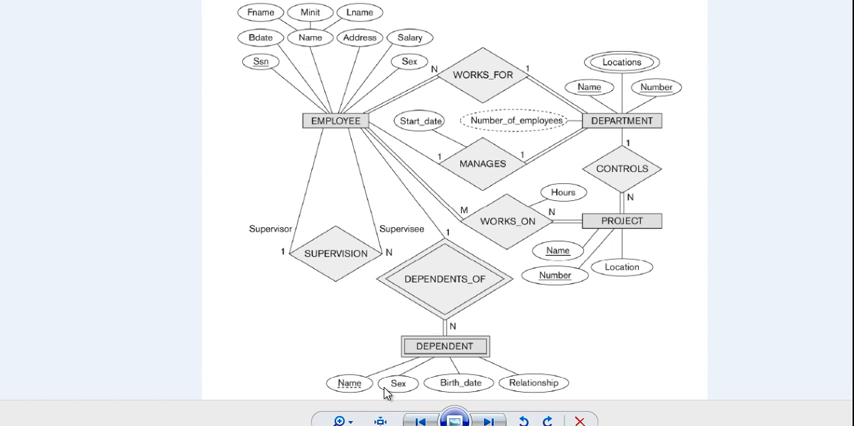
mouse_move(476, 388)
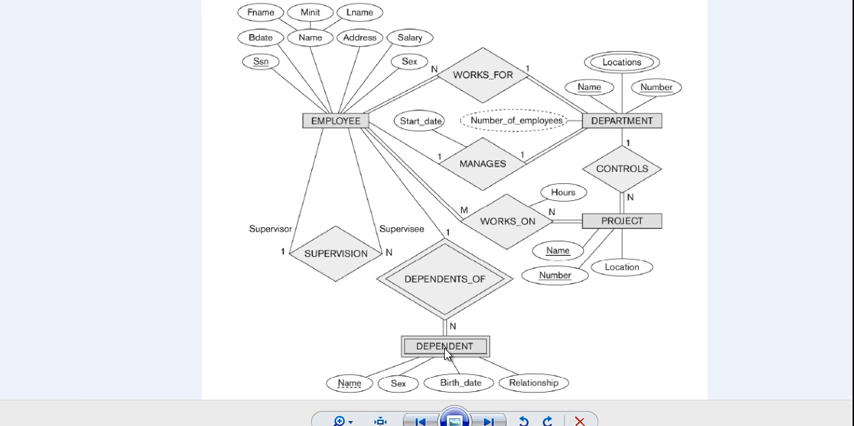
mouse_move(454, 376)
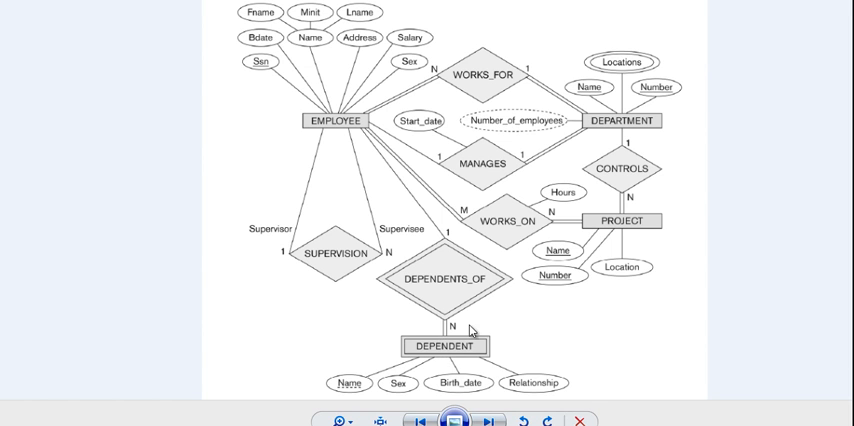
mouse_move(334, 140)
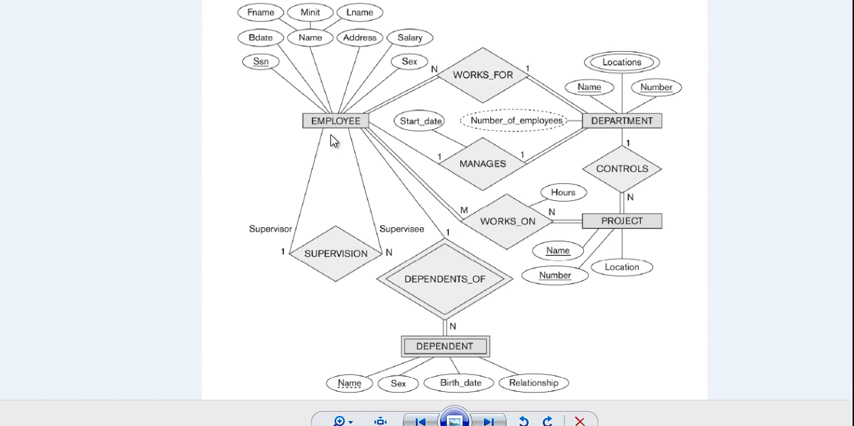
mouse_move(480, 274)
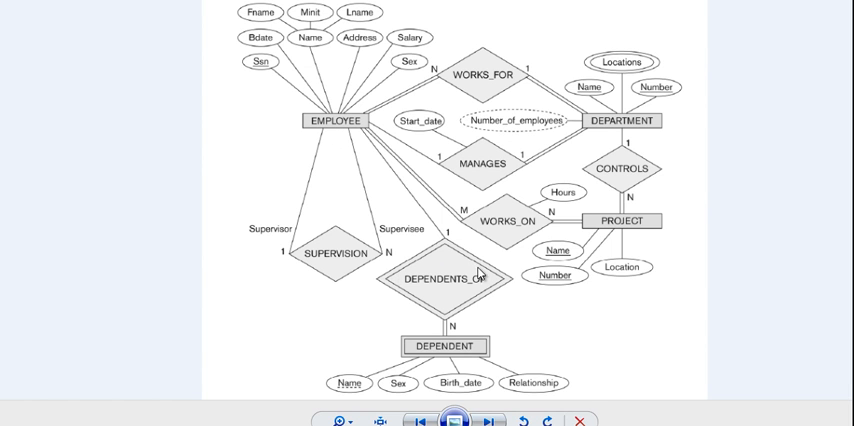
mouse_move(504, 296)
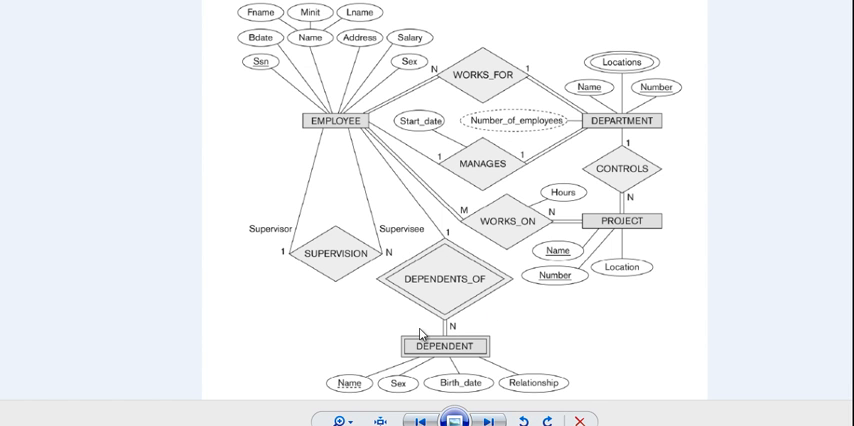
mouse_move(320, 132)
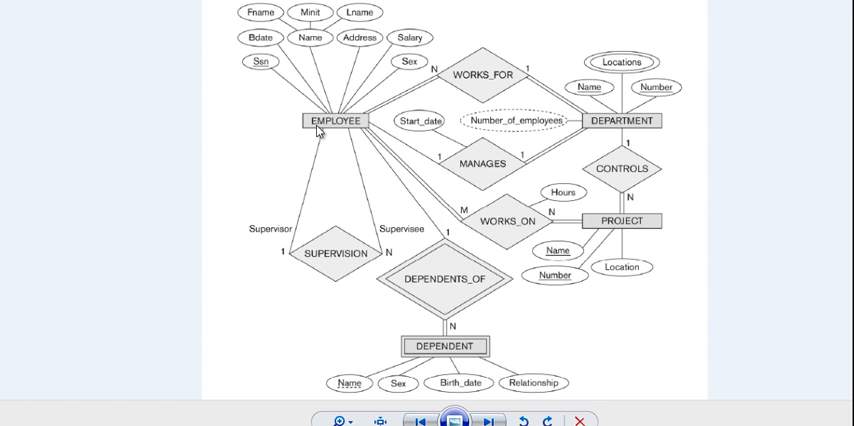
mouse_move(464, 350)
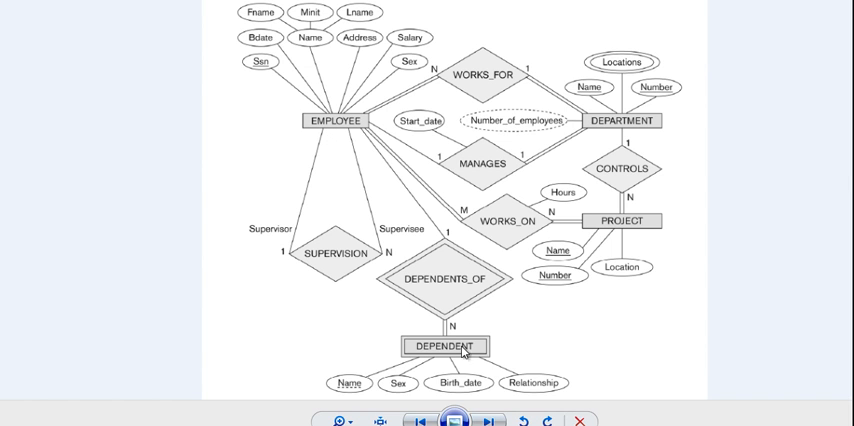
mouse_move(368, 400)
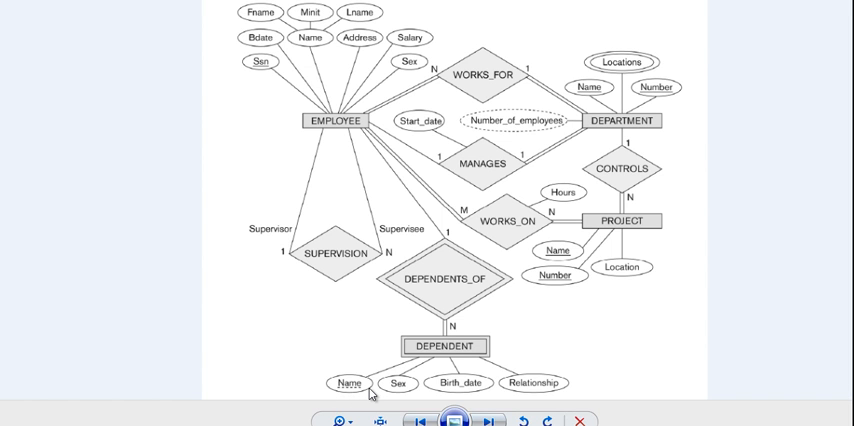
mouse_move(396, 378)
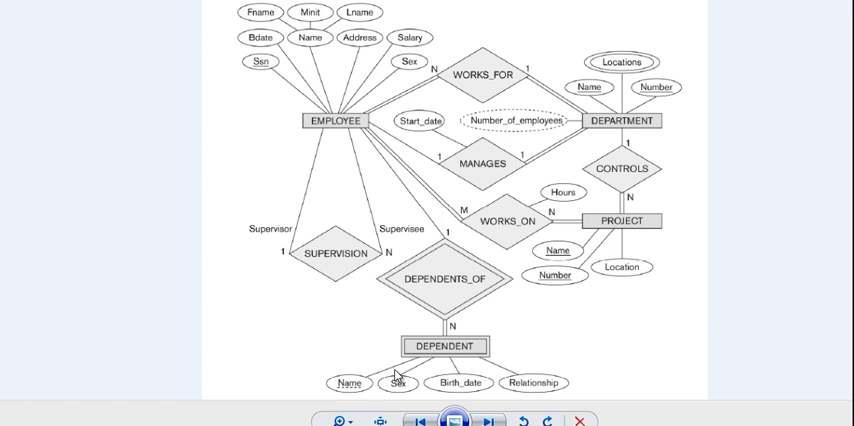
mouse_move(452, 134)
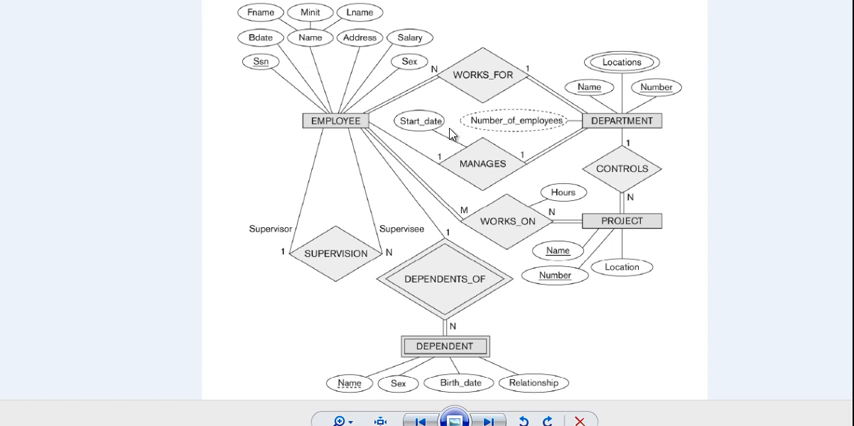
mouse_move(268, 78)
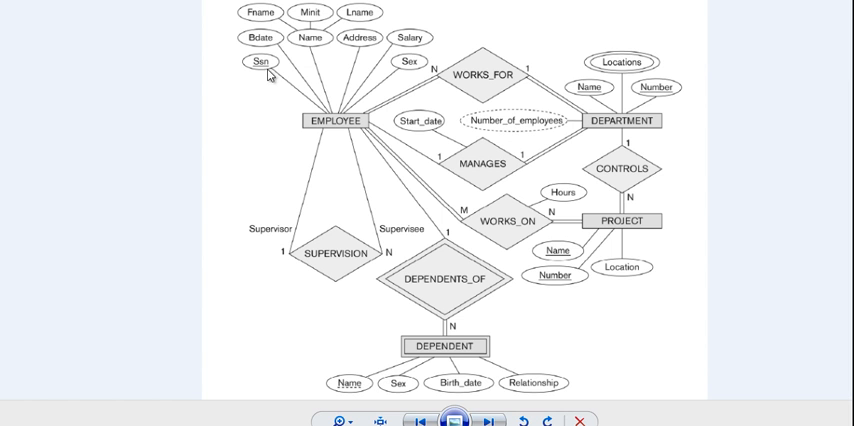
mouse_move(388, 404)
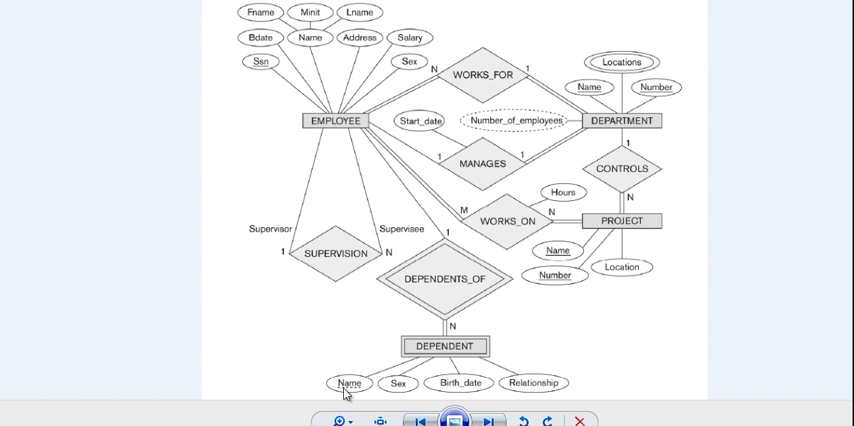
mouse_move(348, 390)
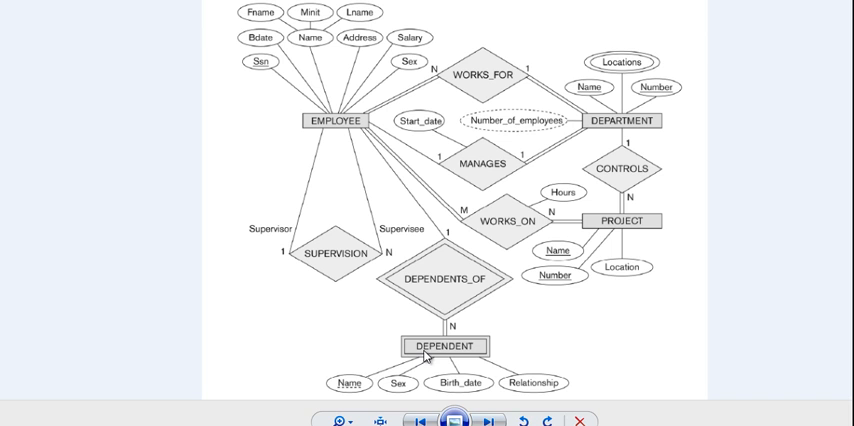
mouse_move(476, 362)
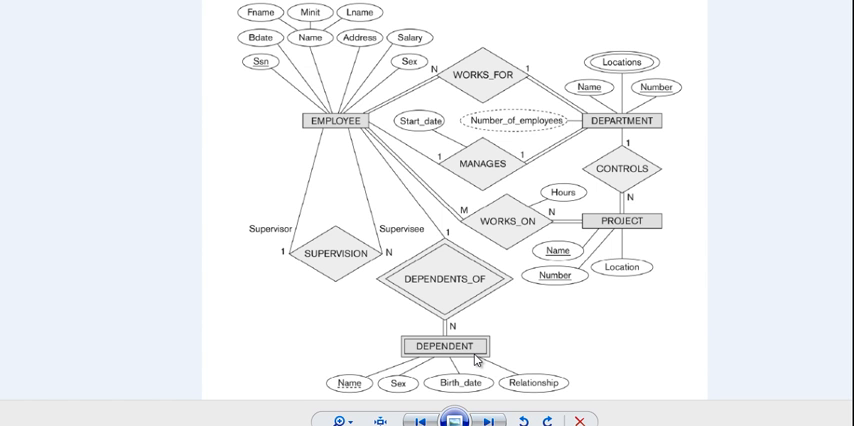
mouse_move(416, 232)
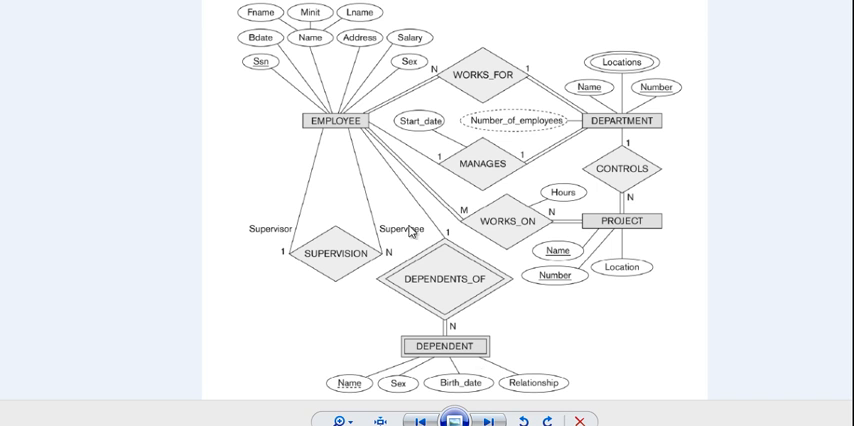
mouse_move(396, 278)
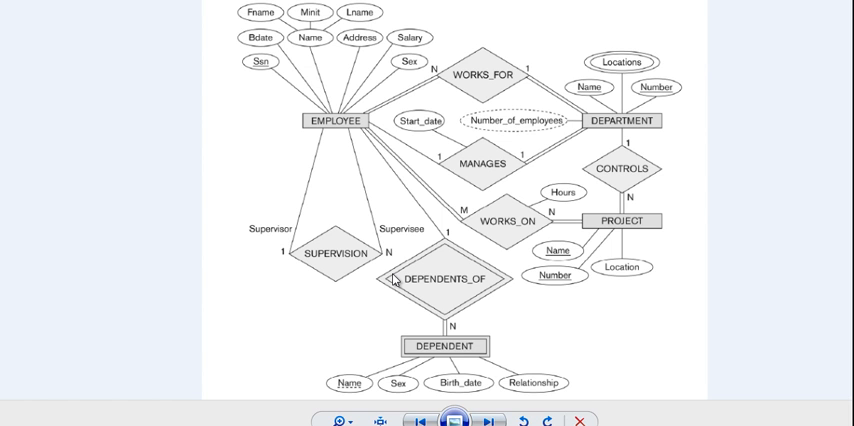
mouse_move(338, 138)
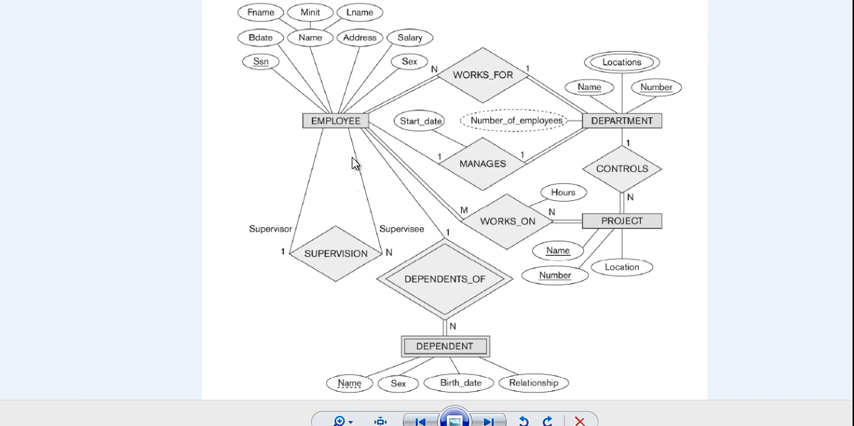
mouse_move(314, 140)
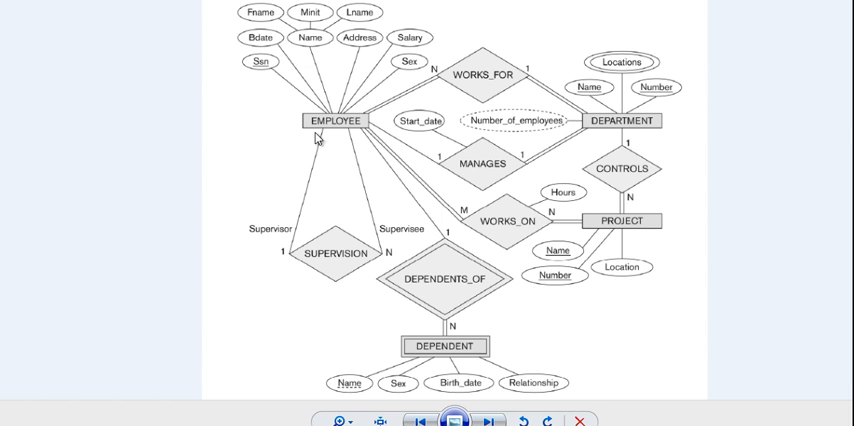
mouse_move(264, 102)
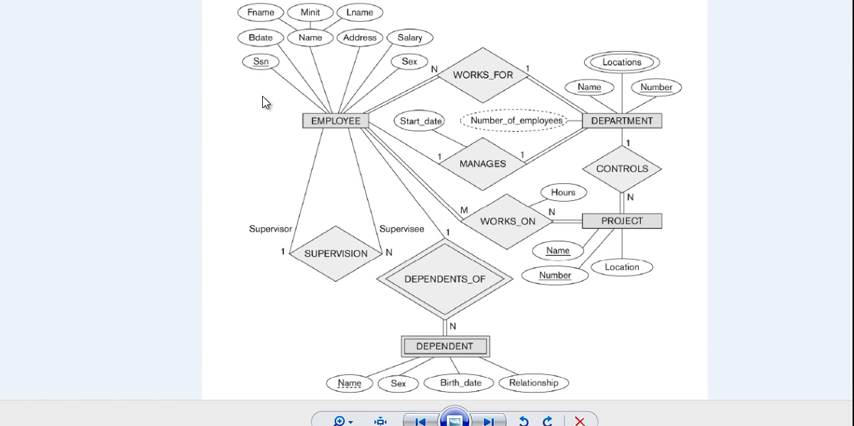
mouse_move(420, 372)
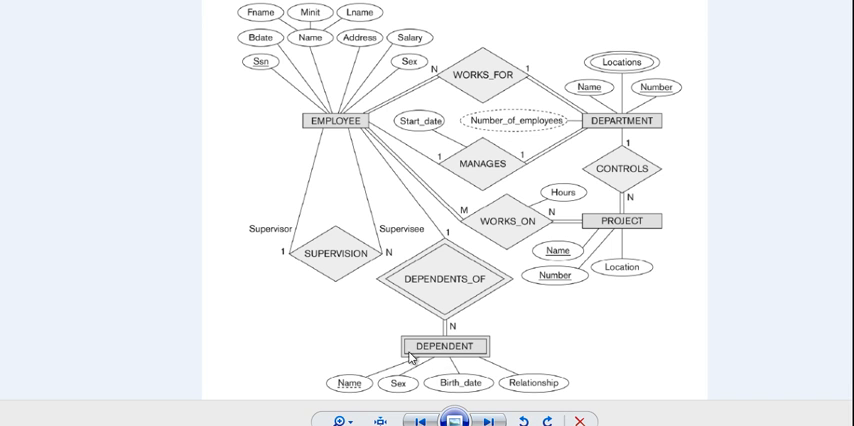
mouse_move(448, 276)
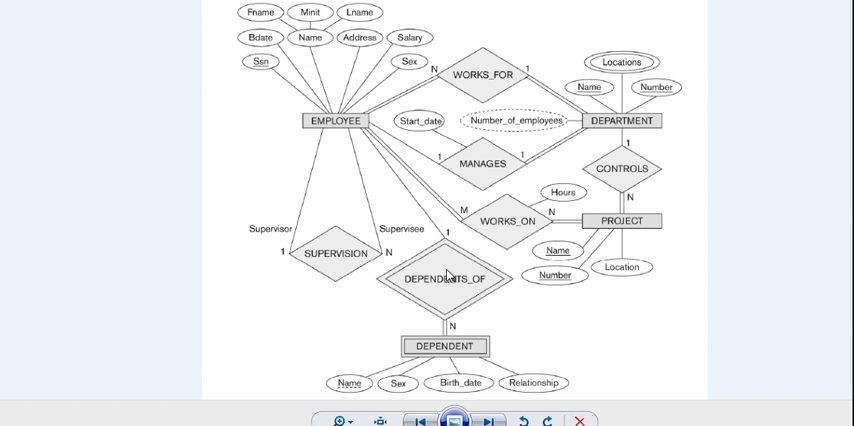
mouse_move(452, 324)
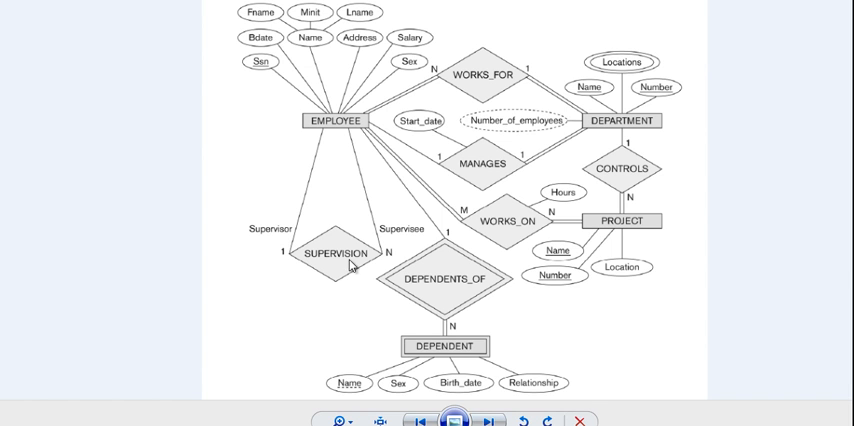
mouse_move(490, 344)
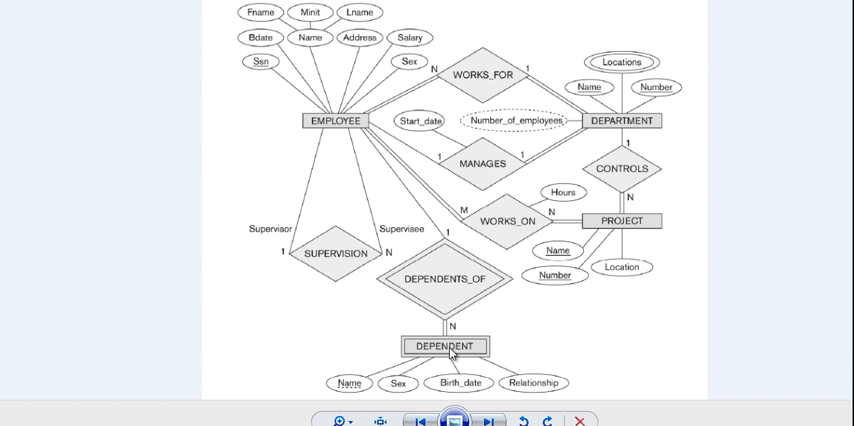
mouse_move(452, 352)
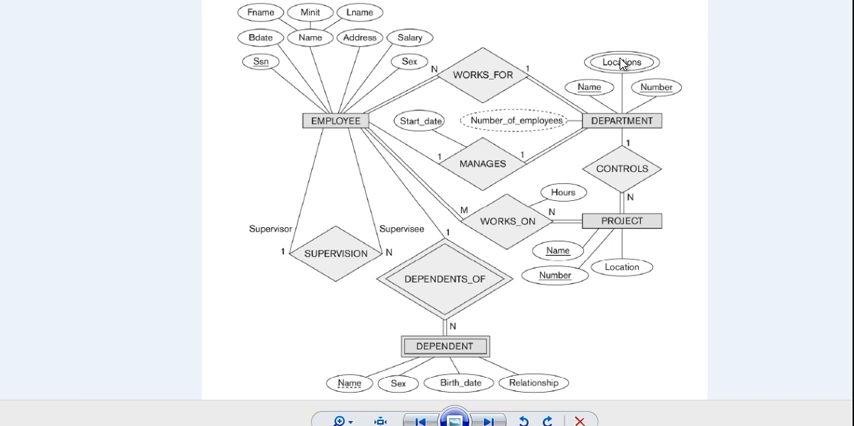
mouse_move(424, 354)
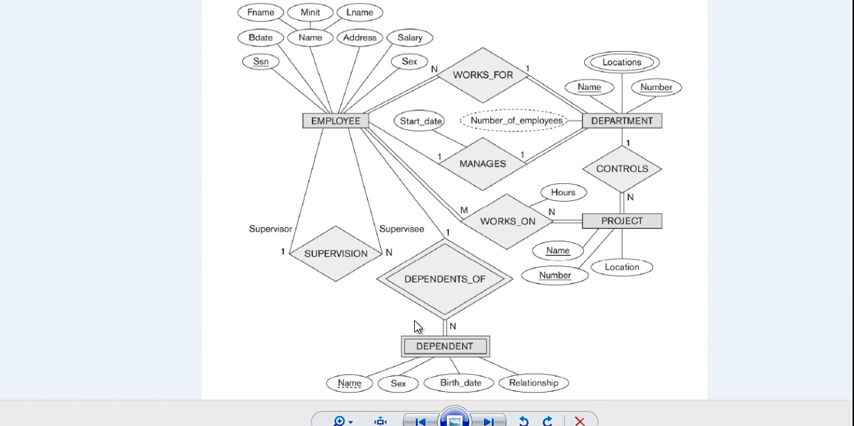
mouse_move(332, 122)
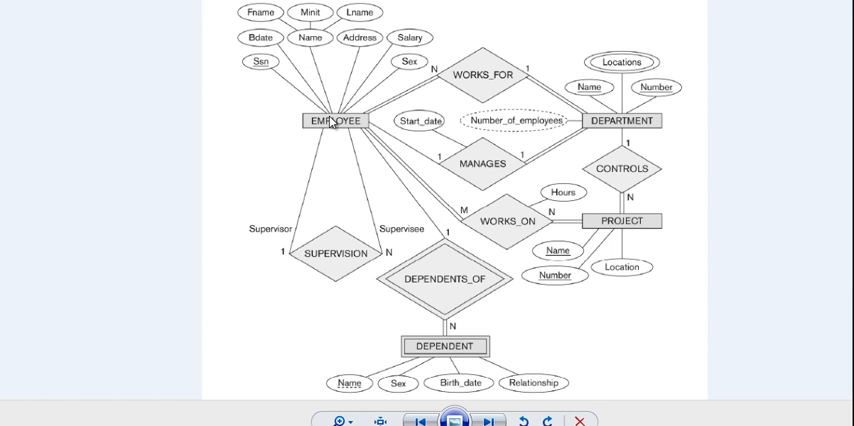
mouse_move(332, 136)
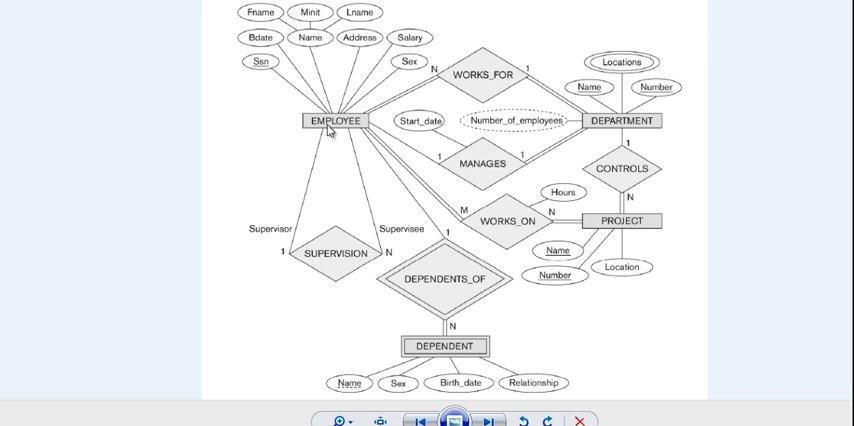
mouse_move(348, 148)
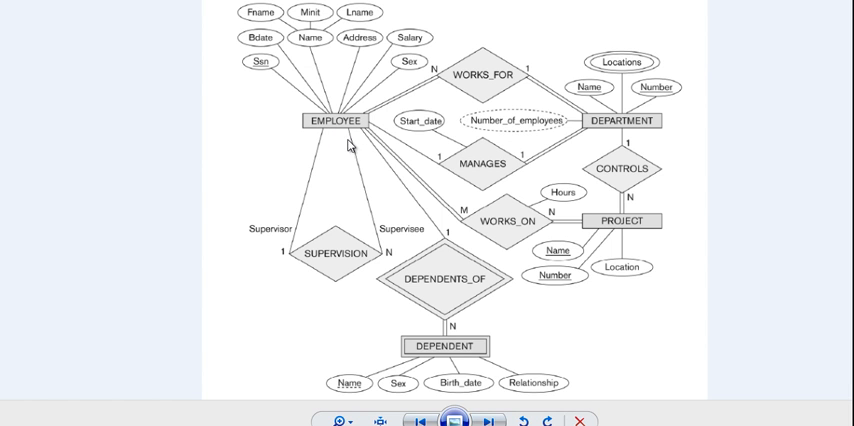
mouse_move(406, 306)
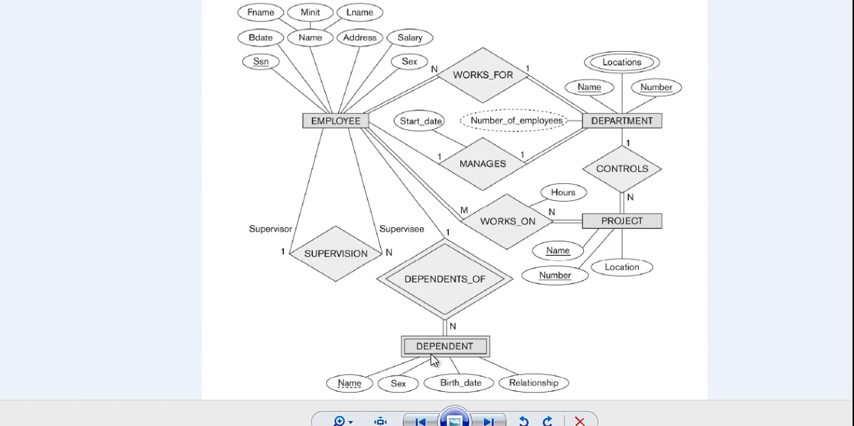
mouse_move(332, 196)
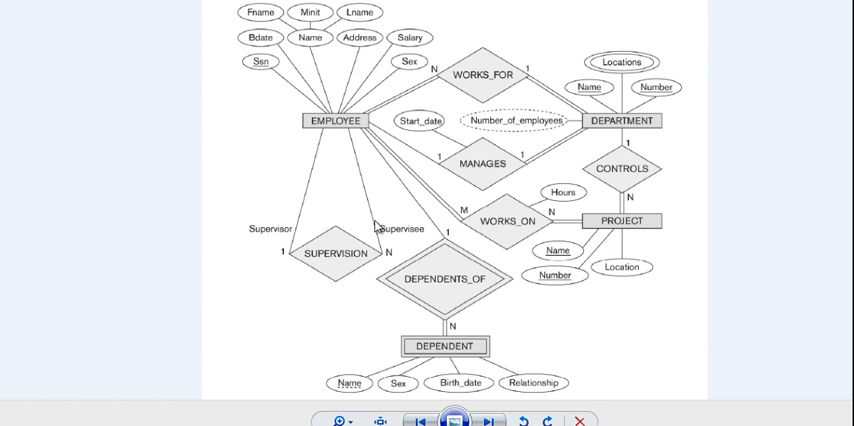
mouse_move(342, 148)
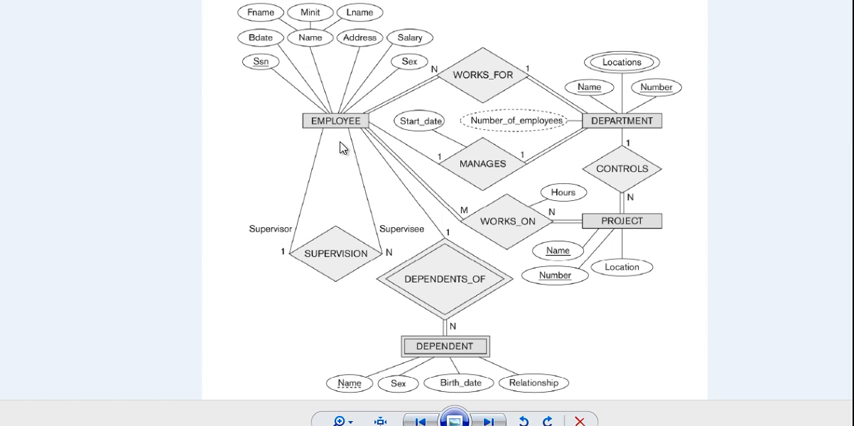
mouse_move(304, 168)
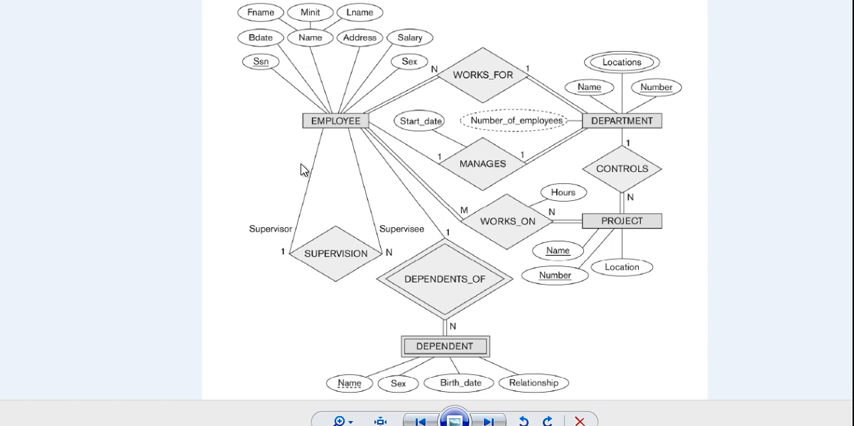
mouse_move(324, 136)
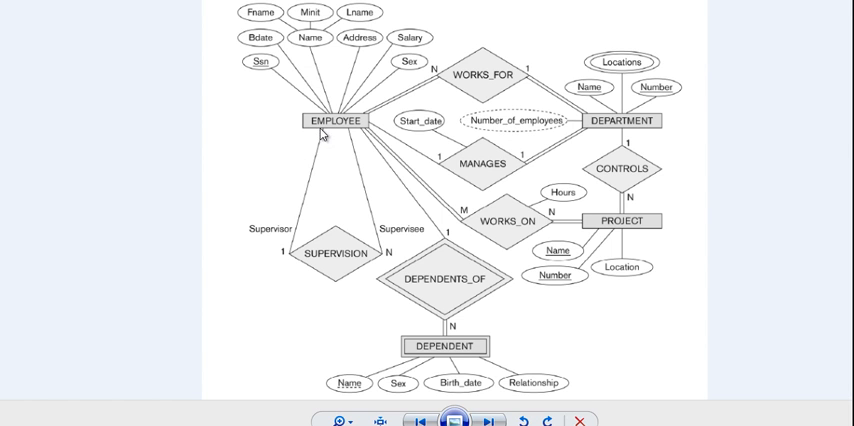
mouse_move(344, 148)
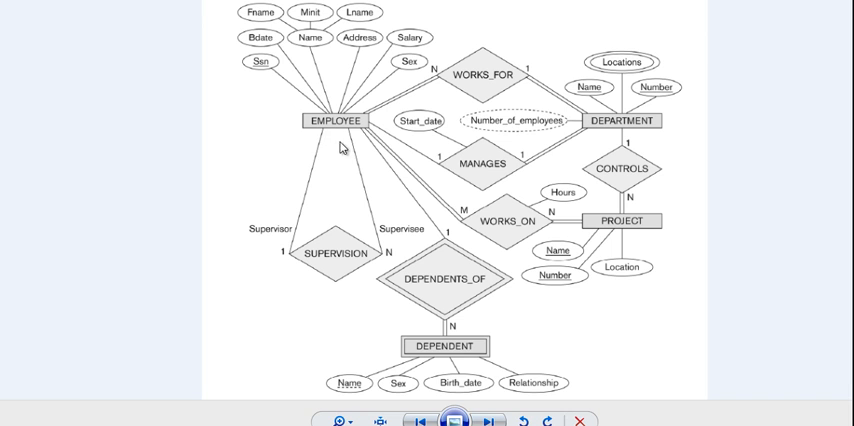
mouse_move(338, 152)
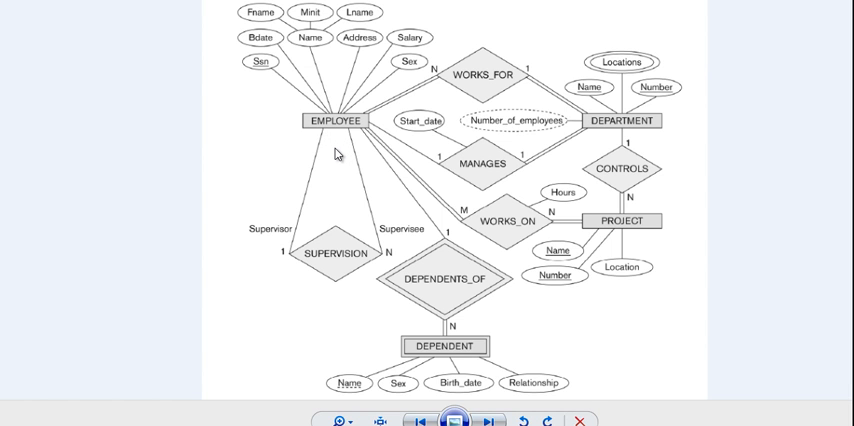
mouse_move(288, 212)
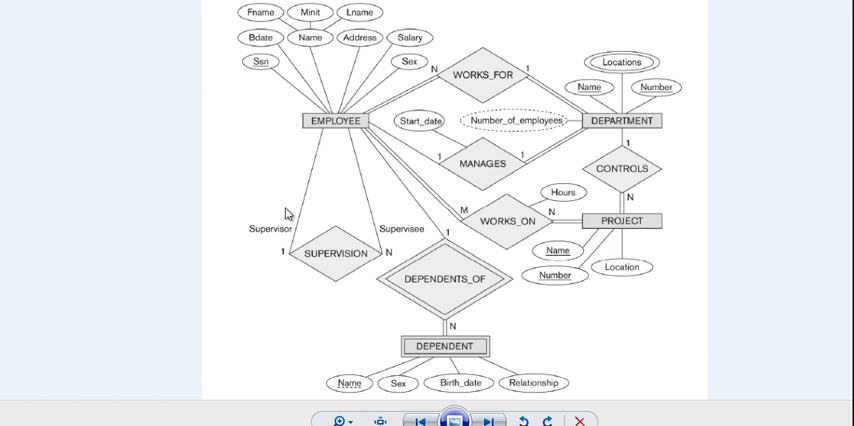
mouse_move(368, 168)
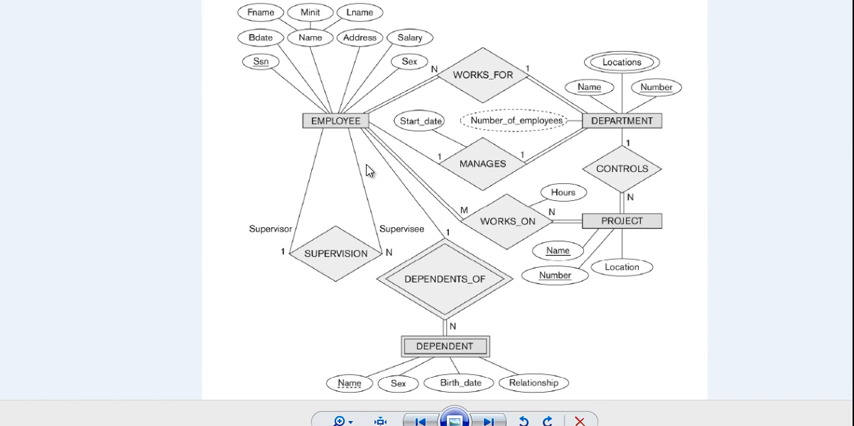
mouse_move(268, 184)
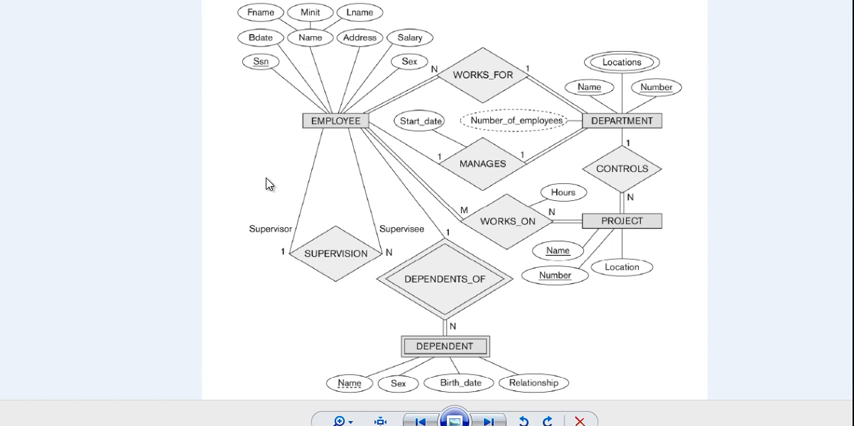
mouse_move(324, 132)
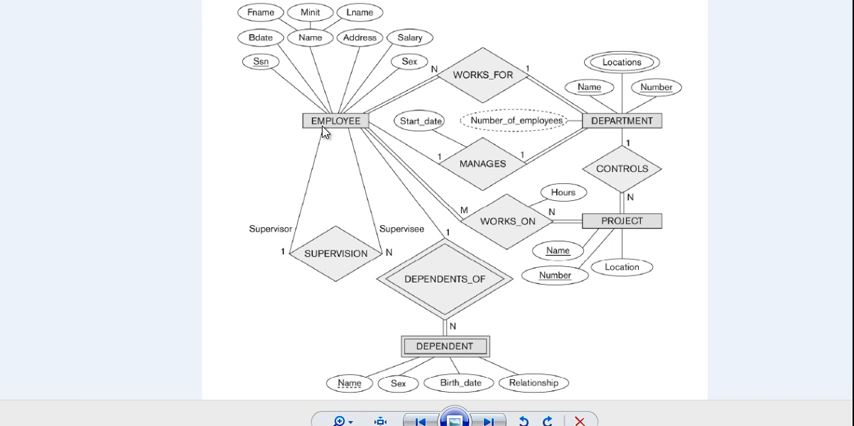
mouse_move(330, 150)
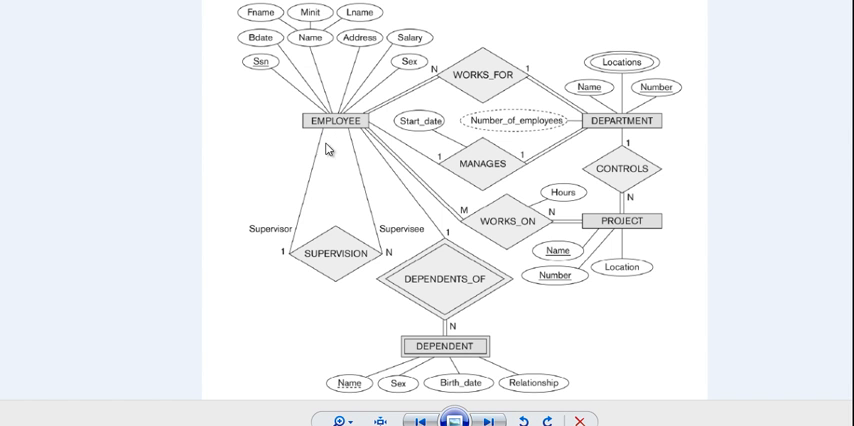
mouse_move(336, 188)
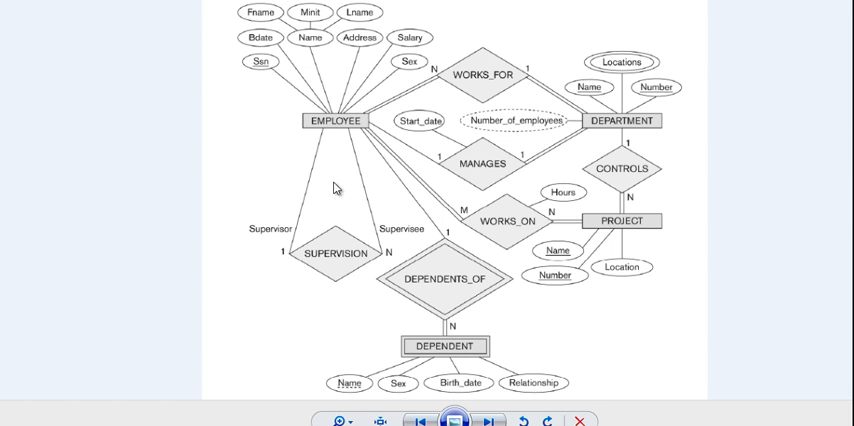
mouse_move(290, 170)
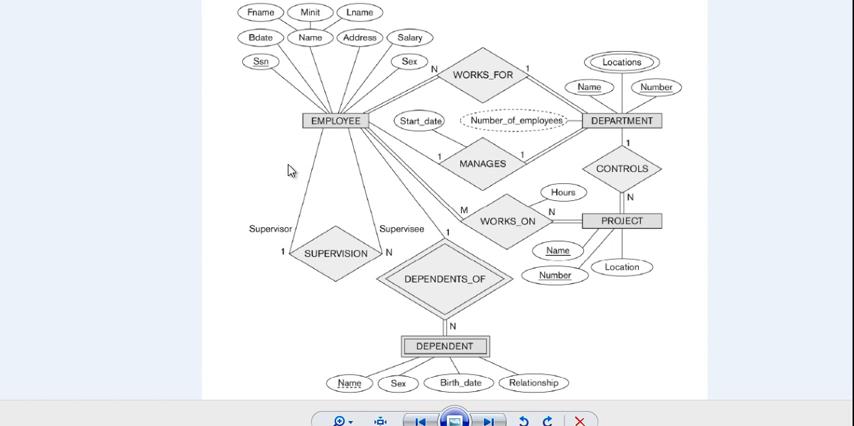
mouse_move(280, 250)
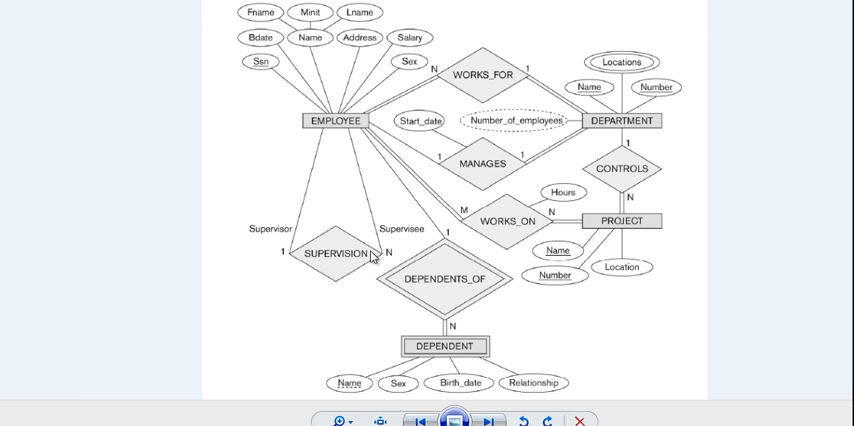
mouse_move(400, 258)
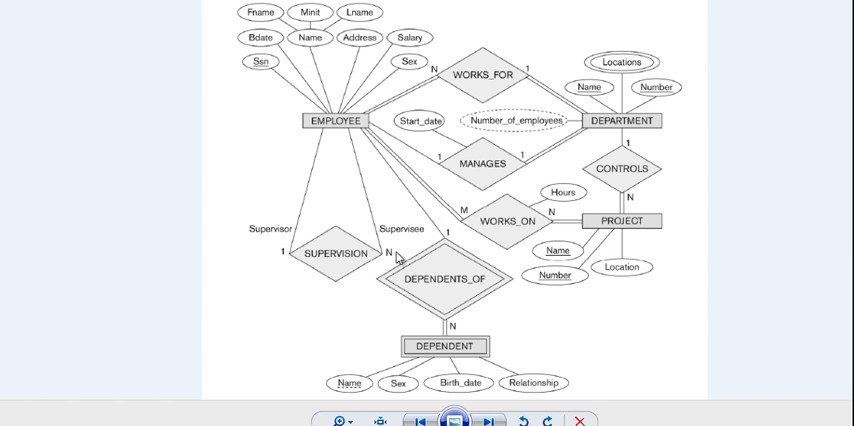
mouse_move(298, 222)
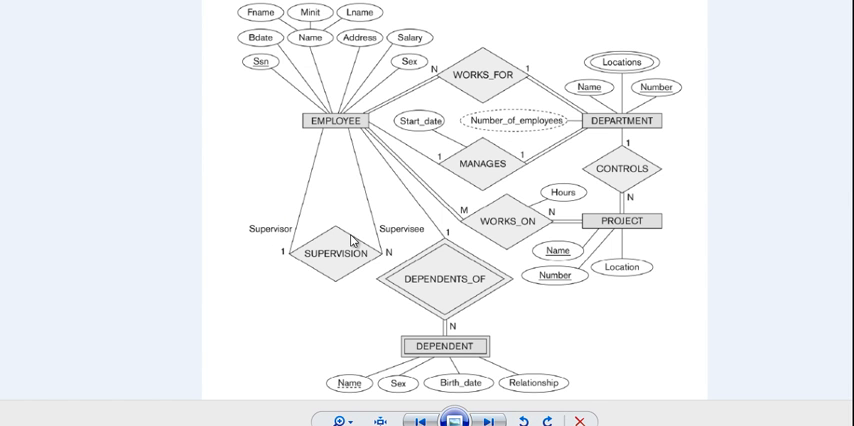
mouse_move(360, 120)
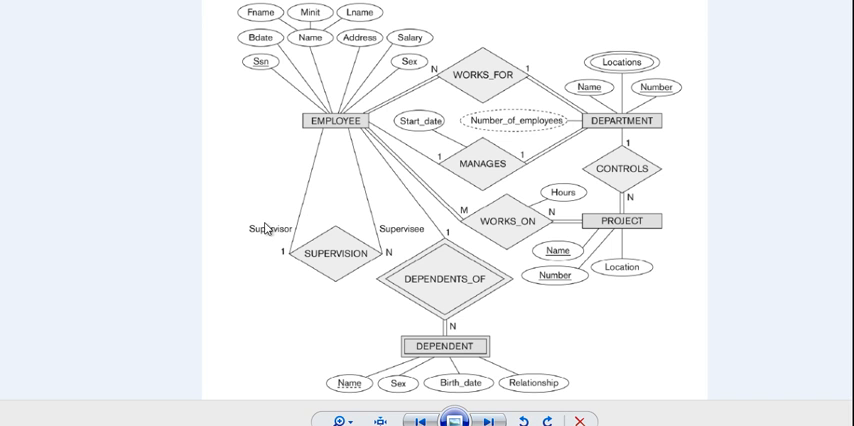
mouse_move(364, 224)
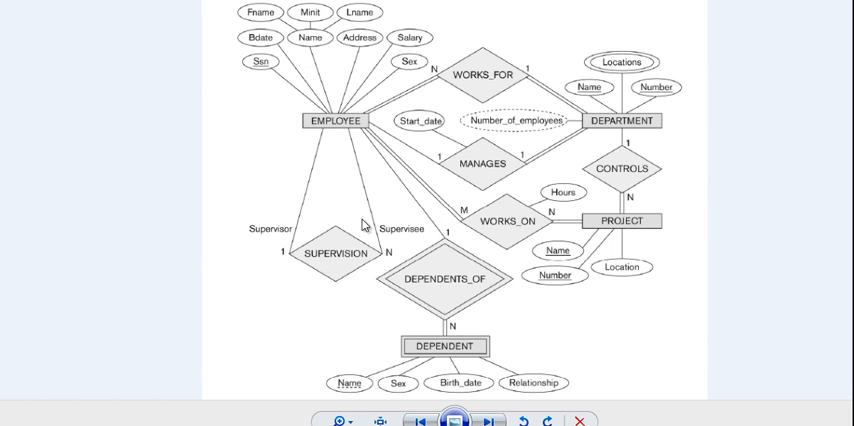
mouse_move(326, 130)
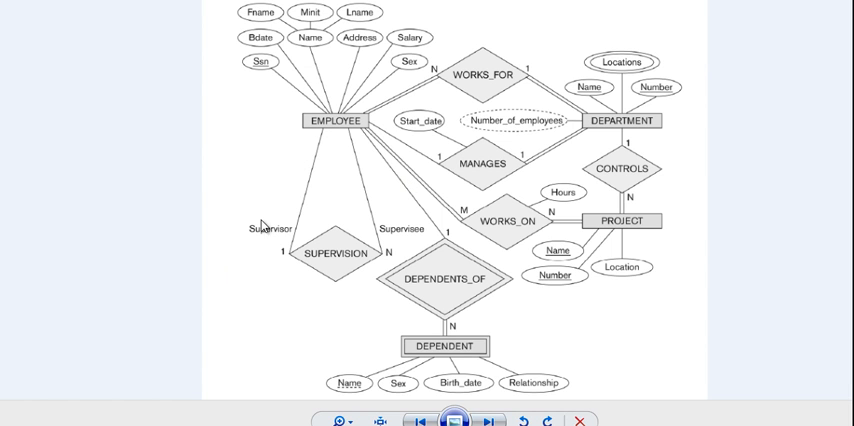
mouse_move(280, 264)
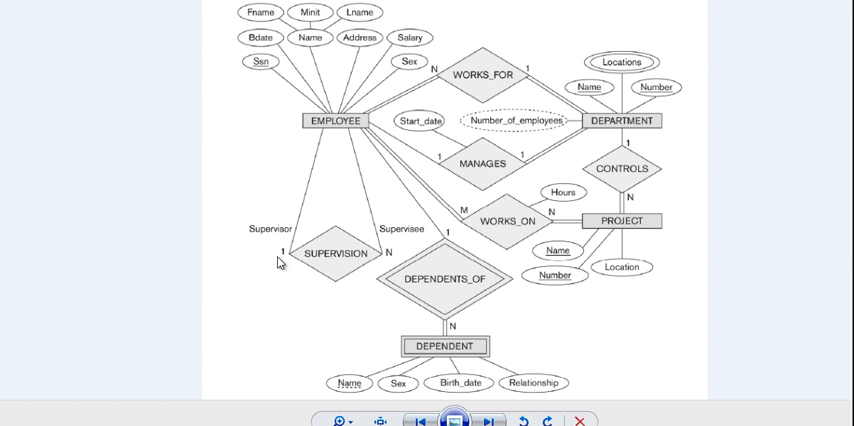
mouse_move(384, 256)
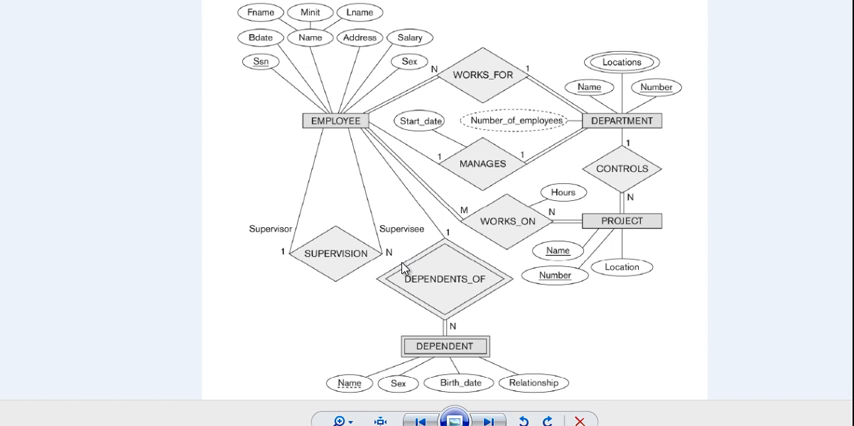
mouse_move(348, 336)
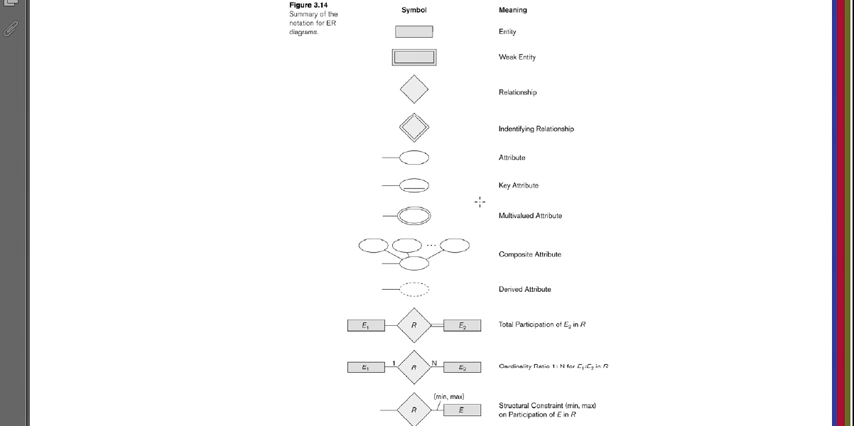
mouse_move(432, 232)
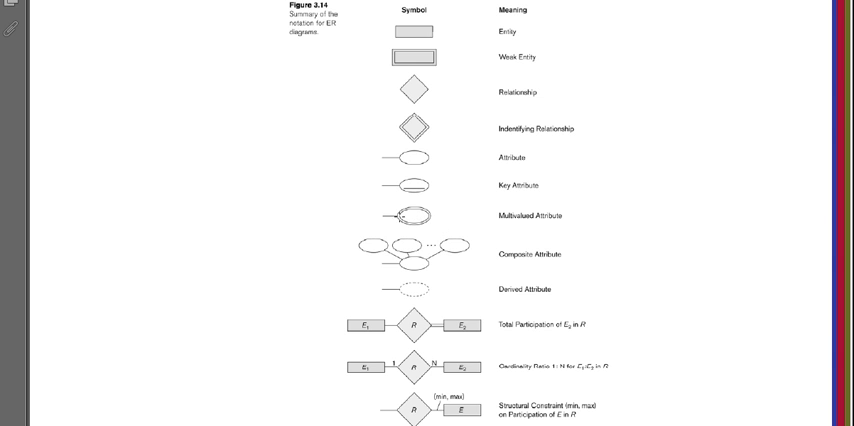
mouse_move(452, 224)
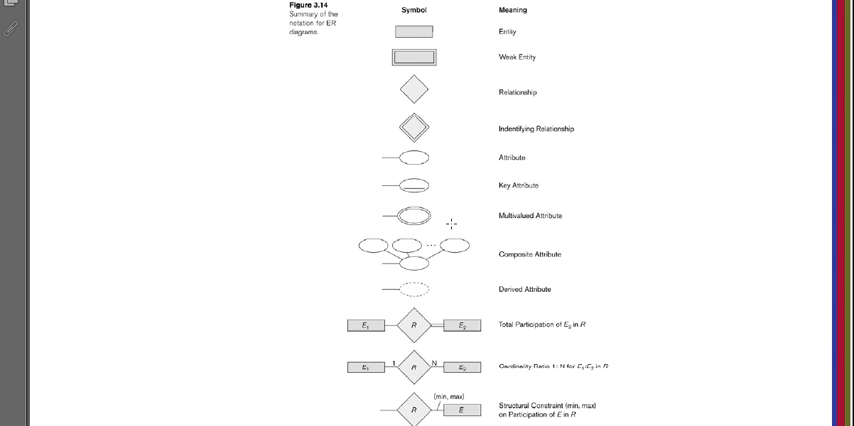
mouse_move(304, 198)
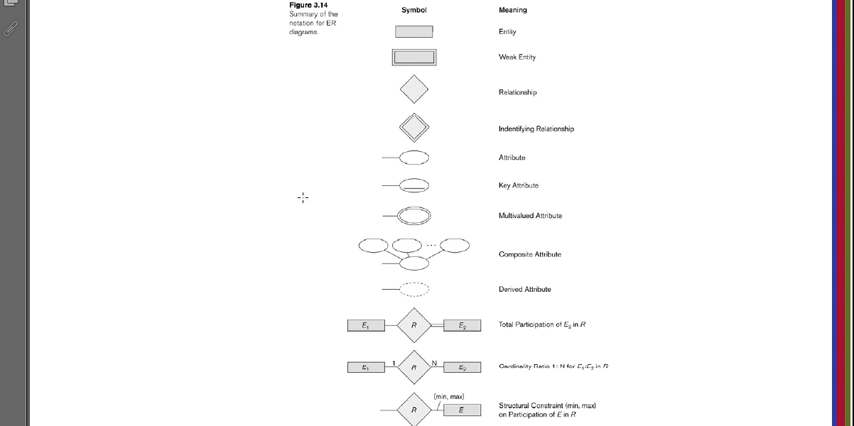
mouse_move(384, 196)
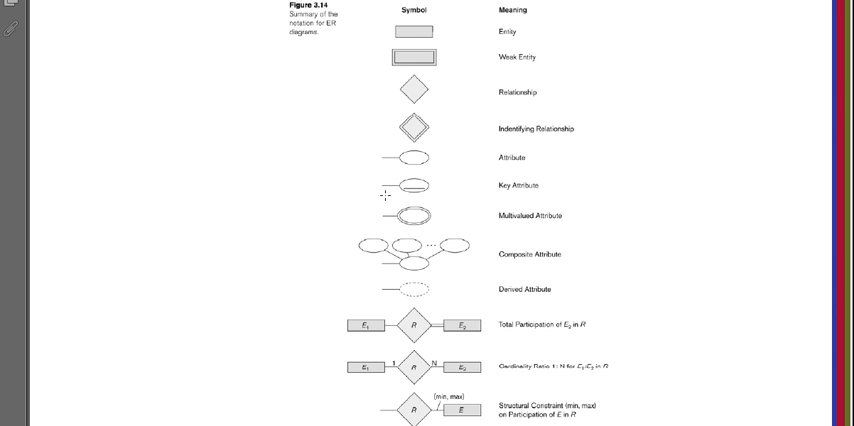
mouse_move(284, 210)
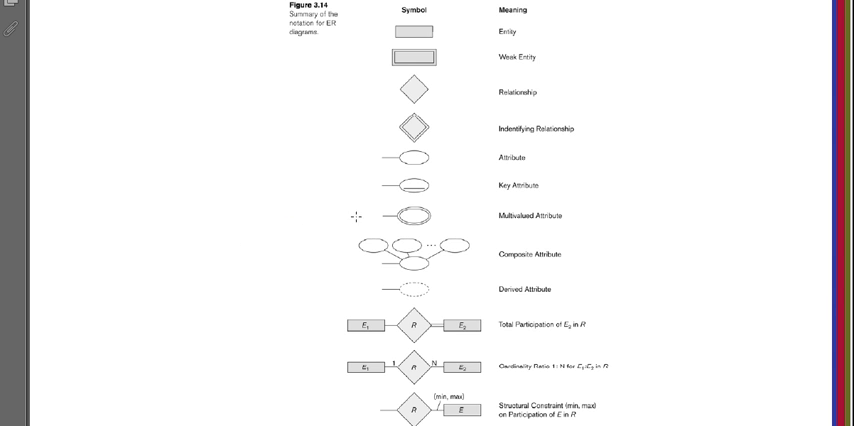
mouse_move(384, 222)
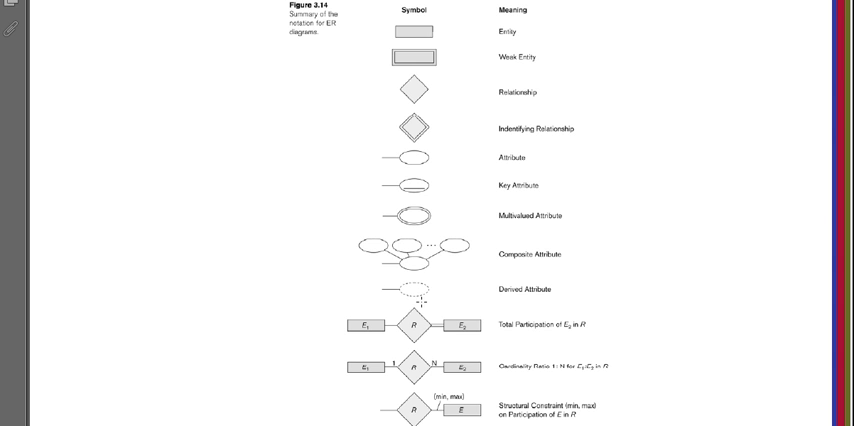
mouse_move(420, 304)
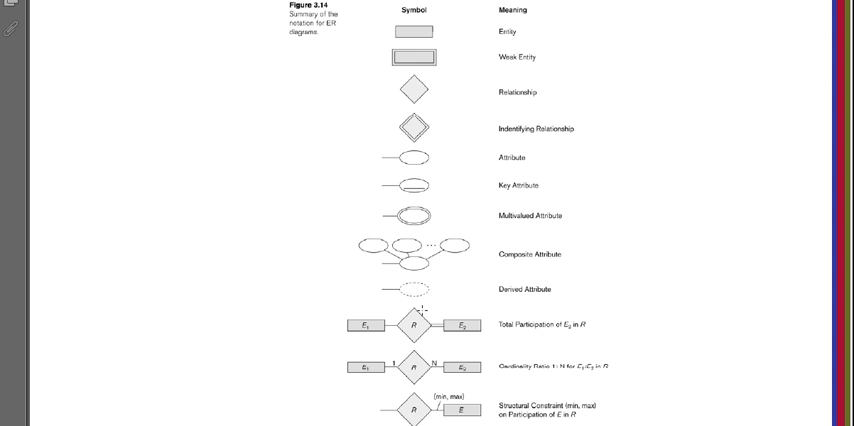